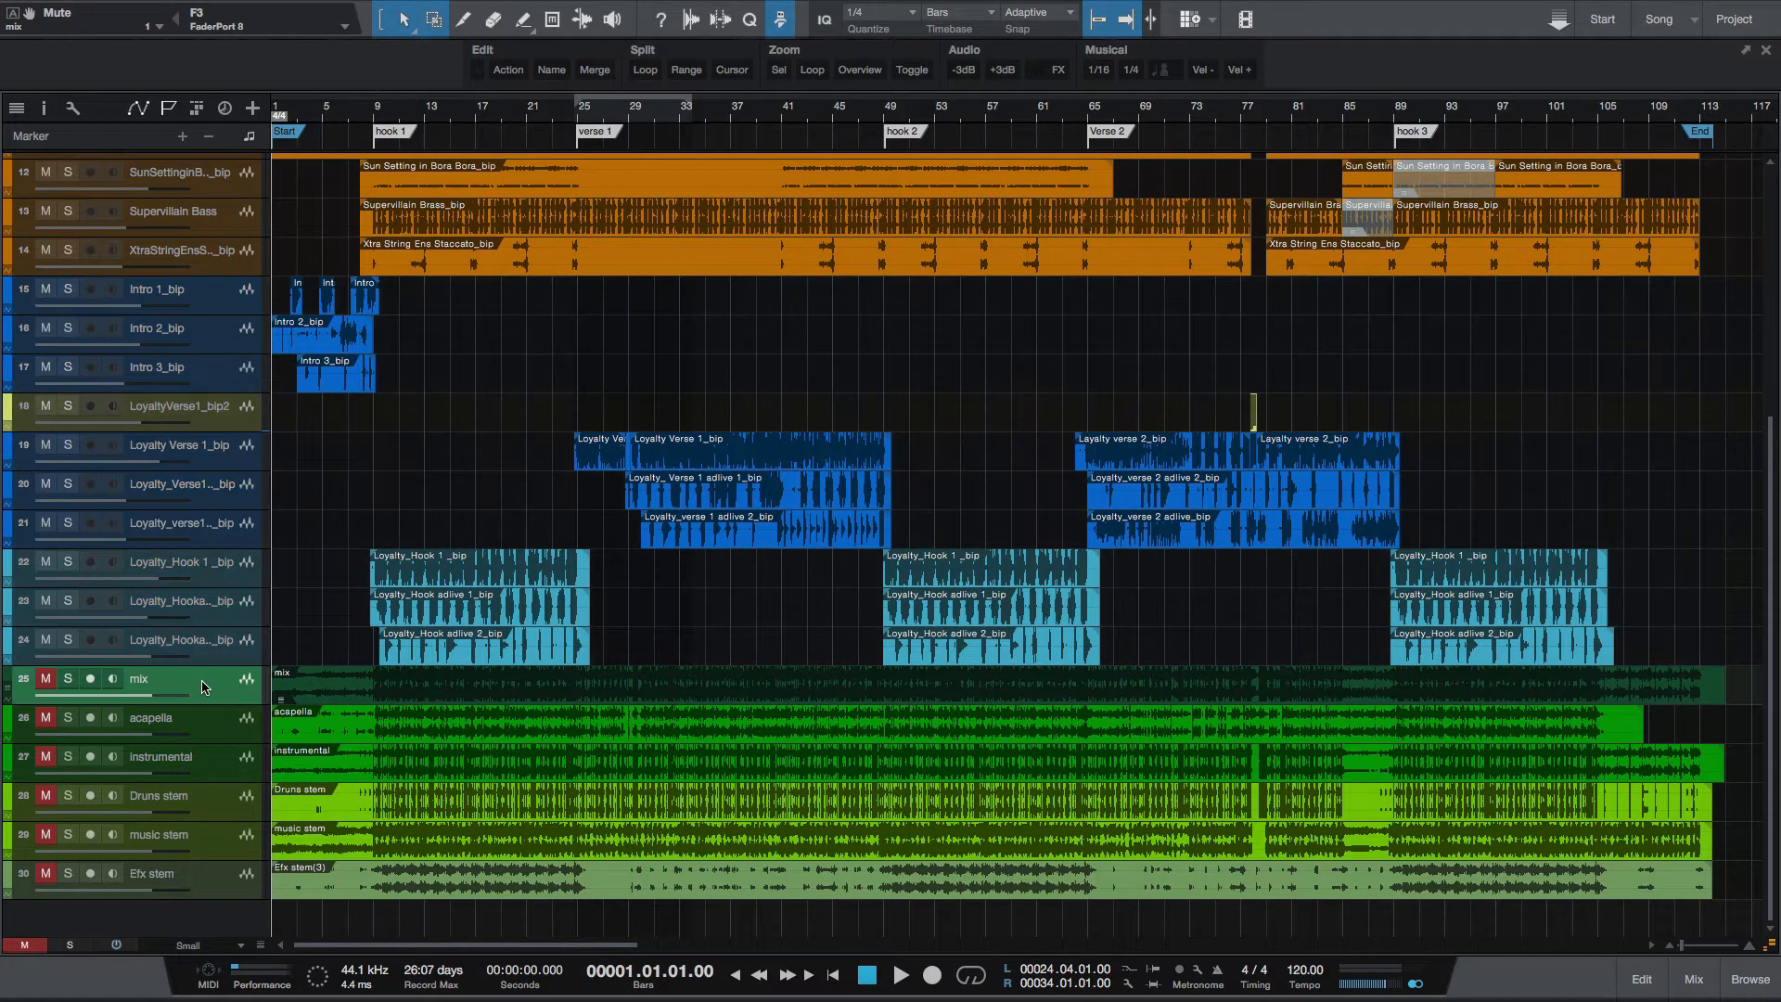
# Select the acapella, instrumental and next stem tracks in the track list.
pyautogui.click(148, 718)
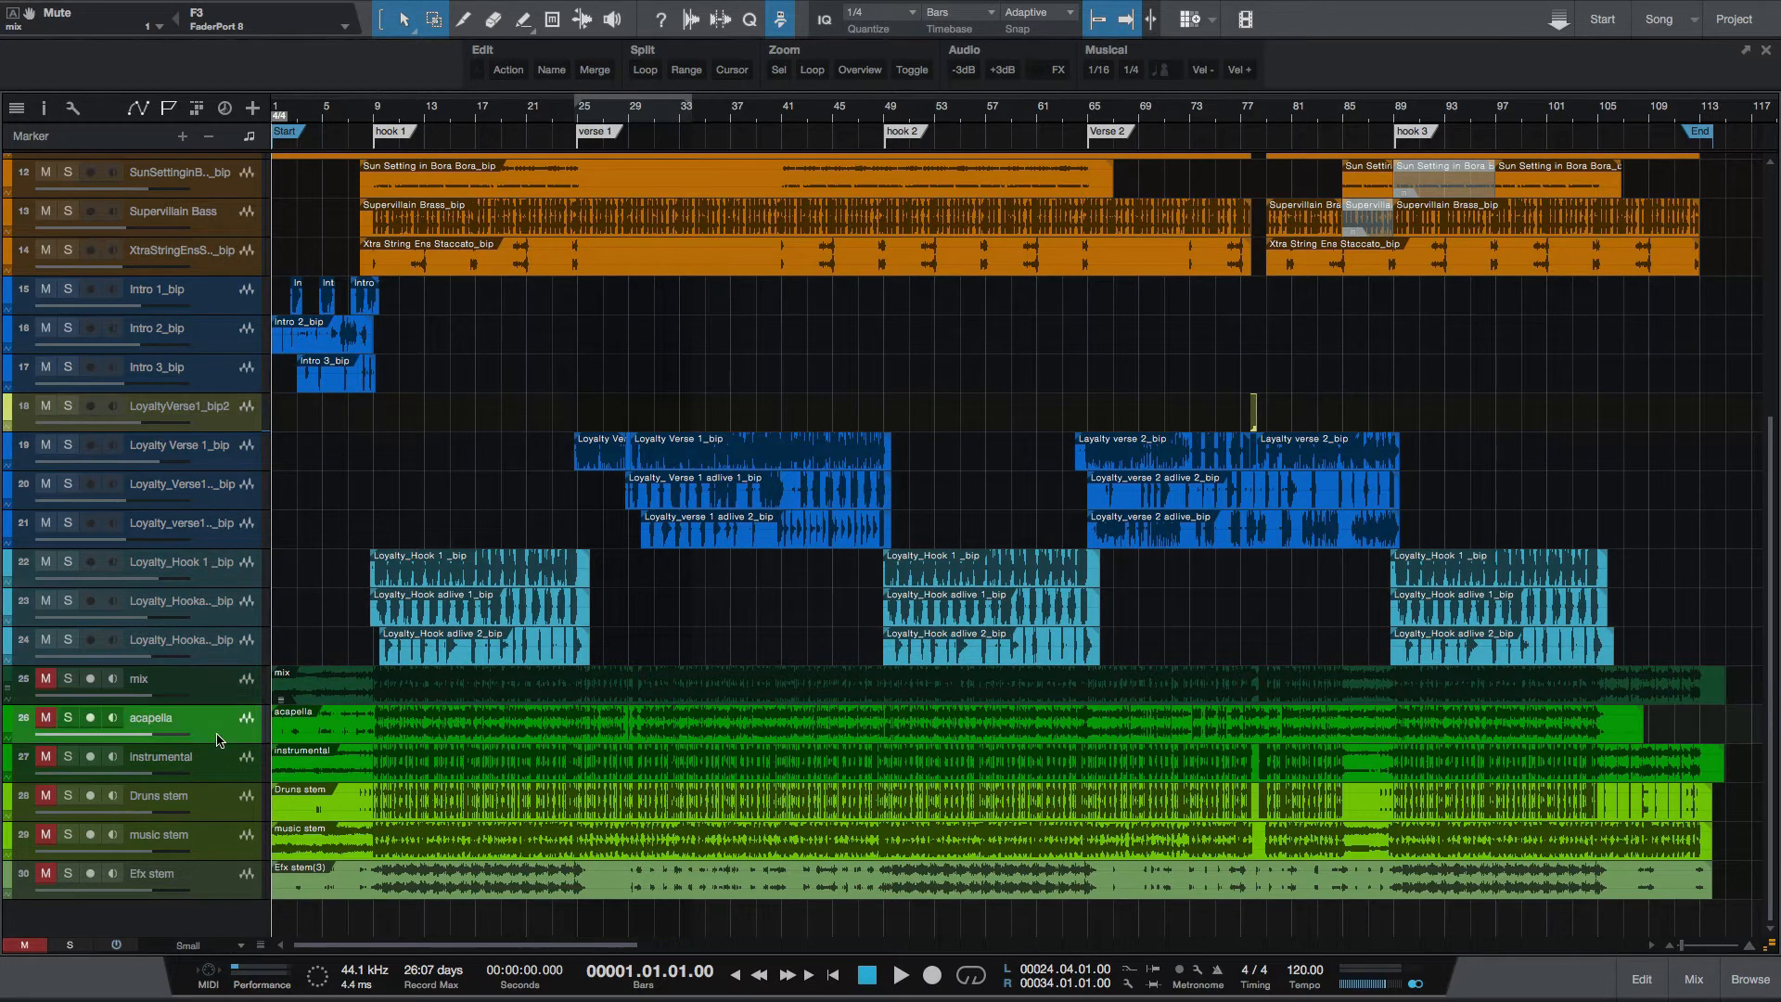
pyautogui.click(160, 757)
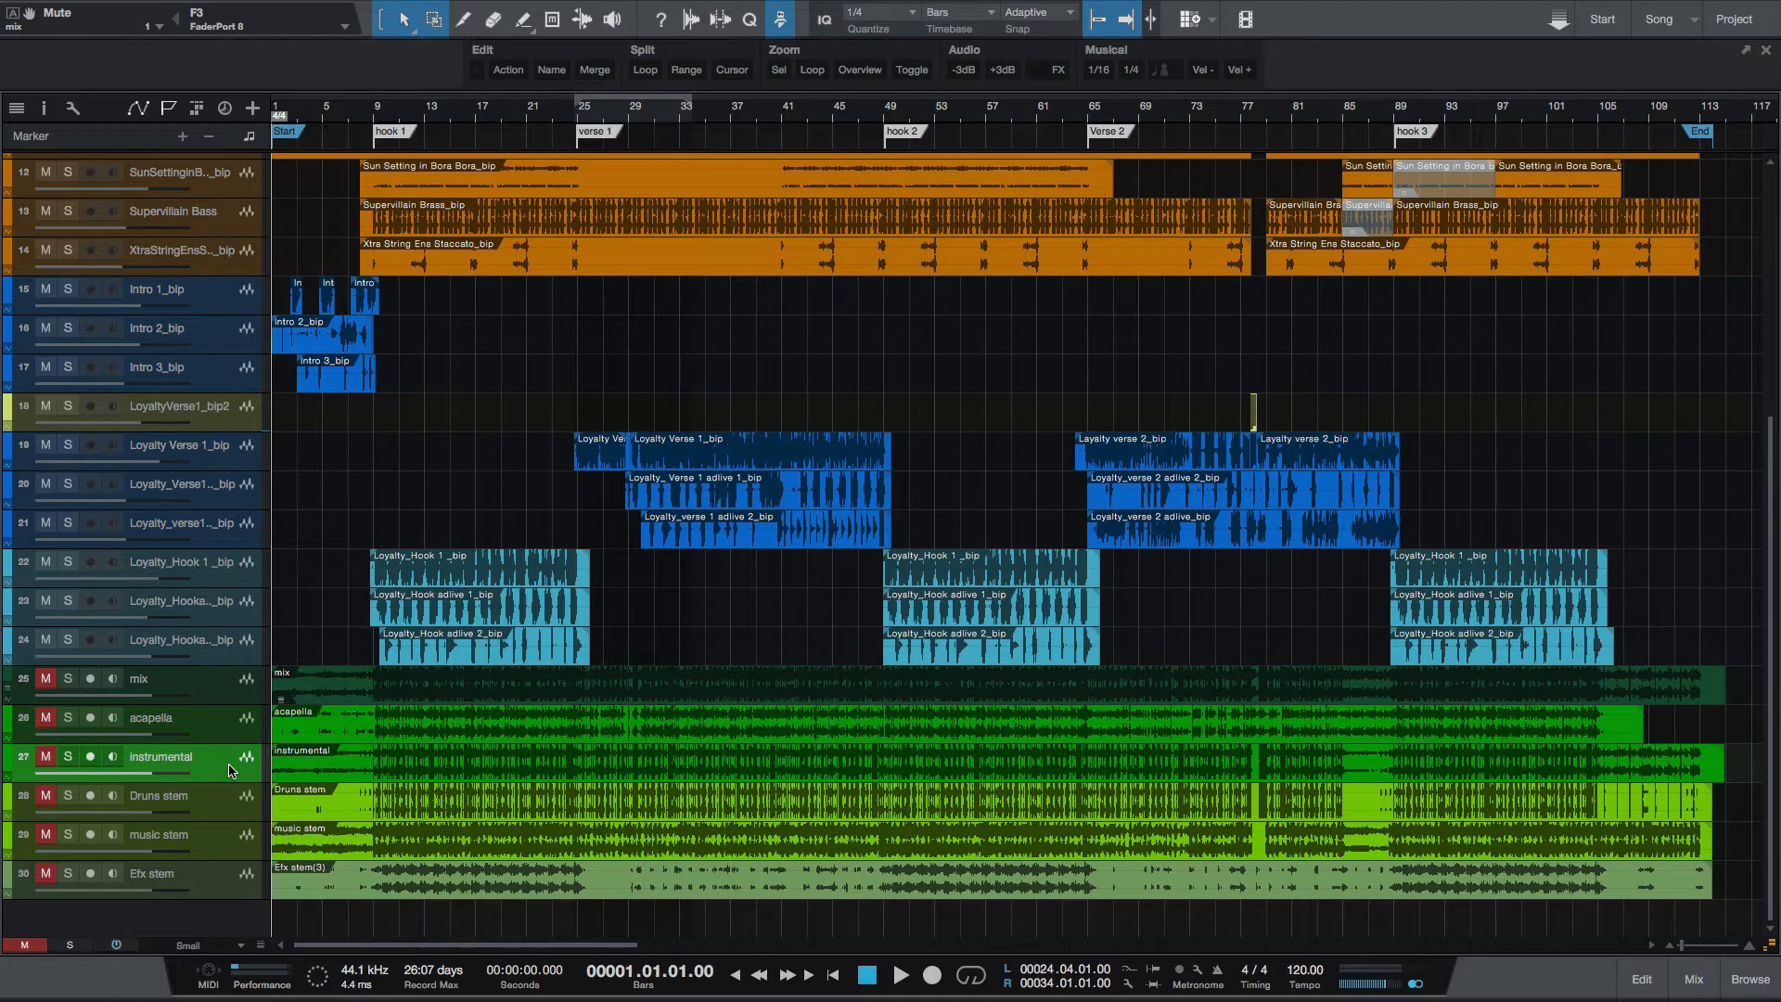
pyautogui.click(159, 796)
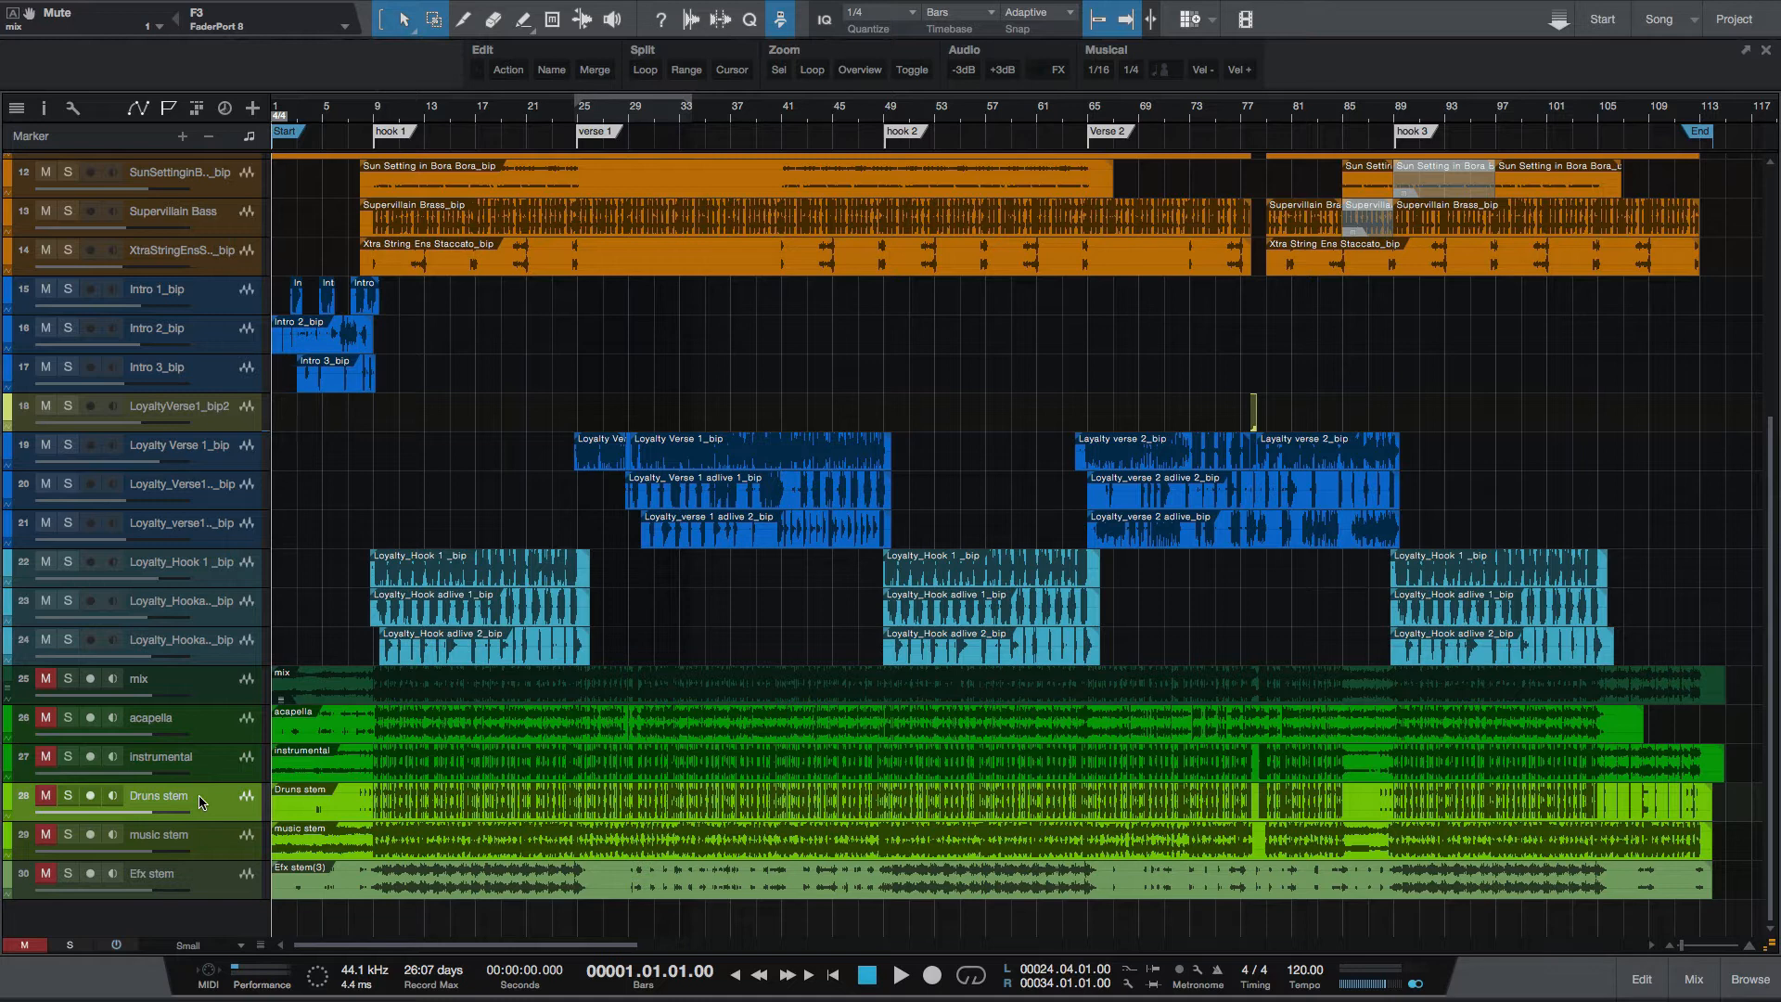
pyautogui.moveTo(195, 943)
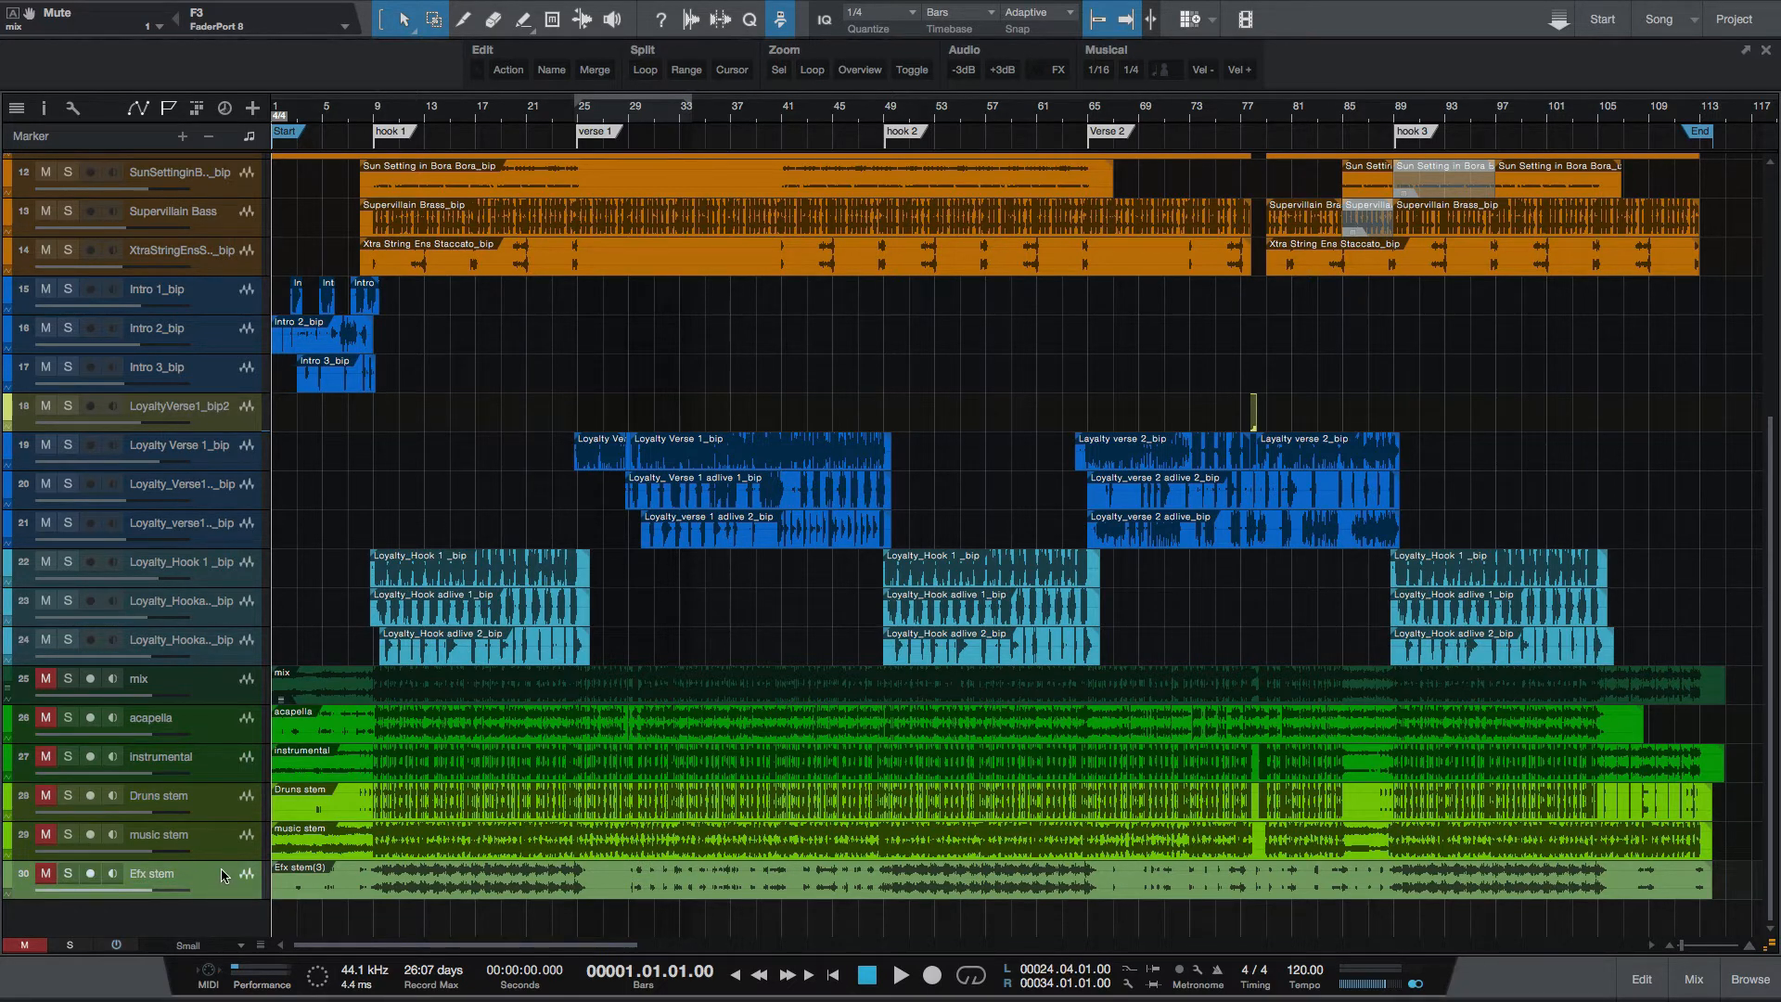
# Inspect channel routing in the Mix console, scrolling across the channels, then close it.
pyautogui.click(1692, 978)
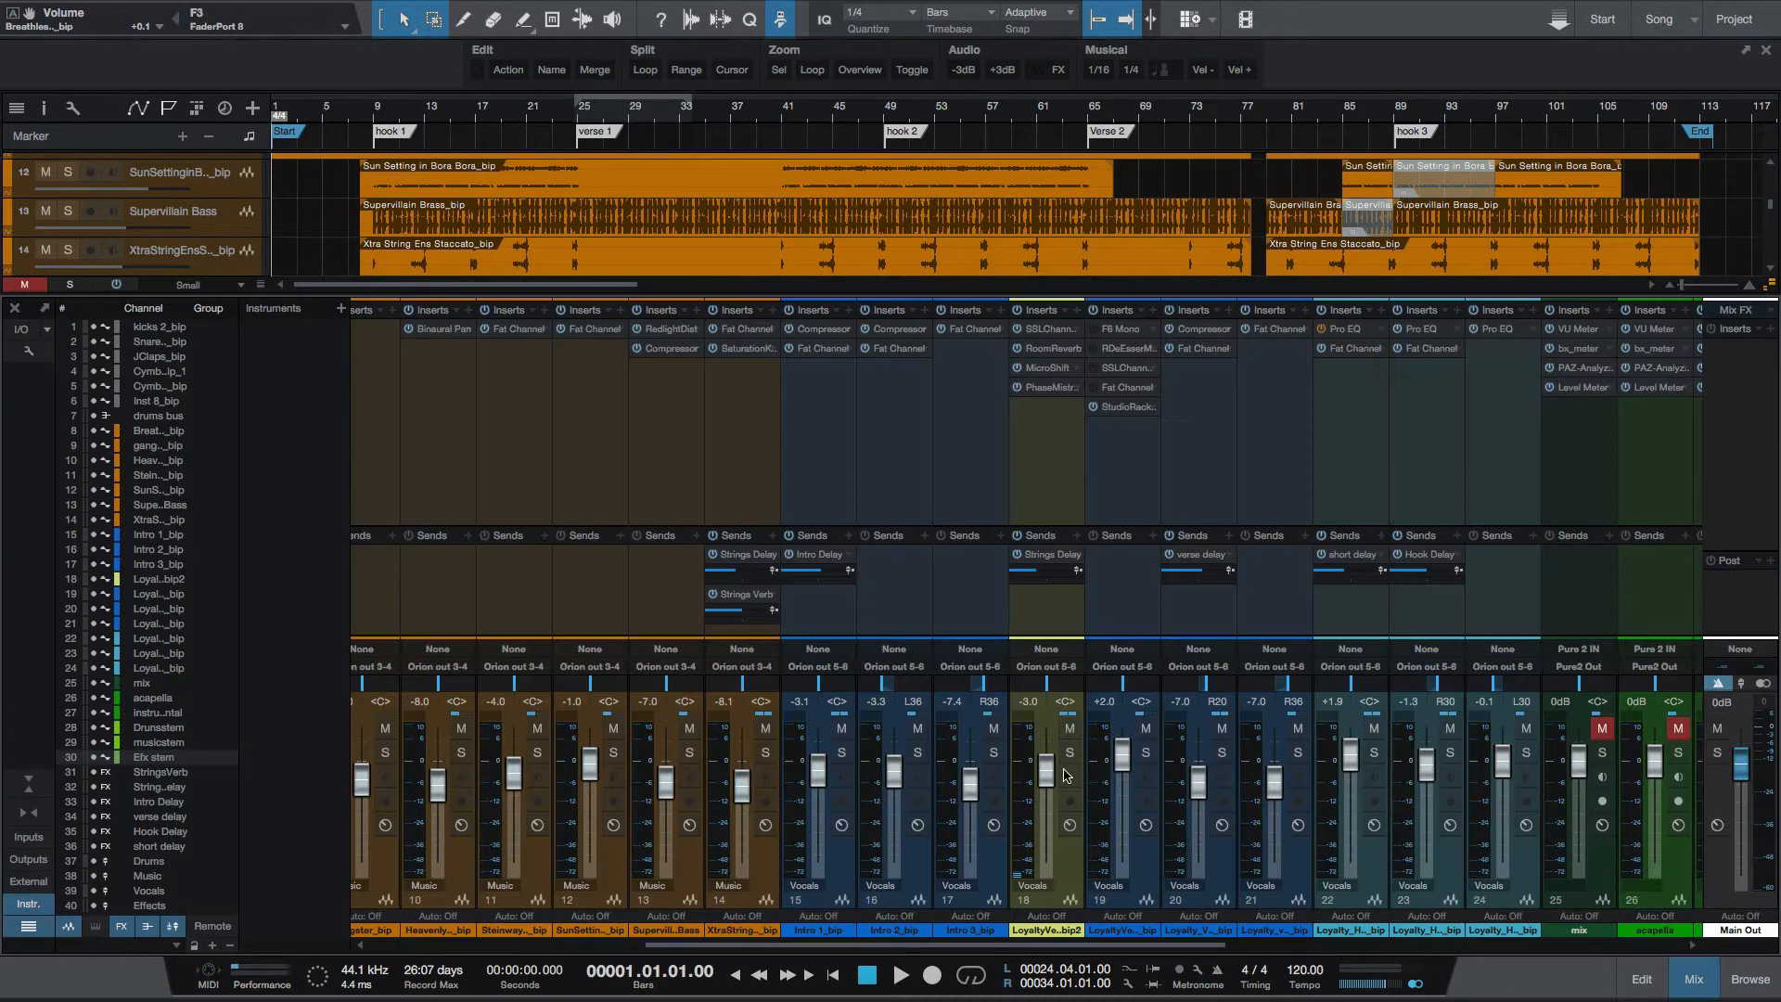
pyautogui.hscroll(3)
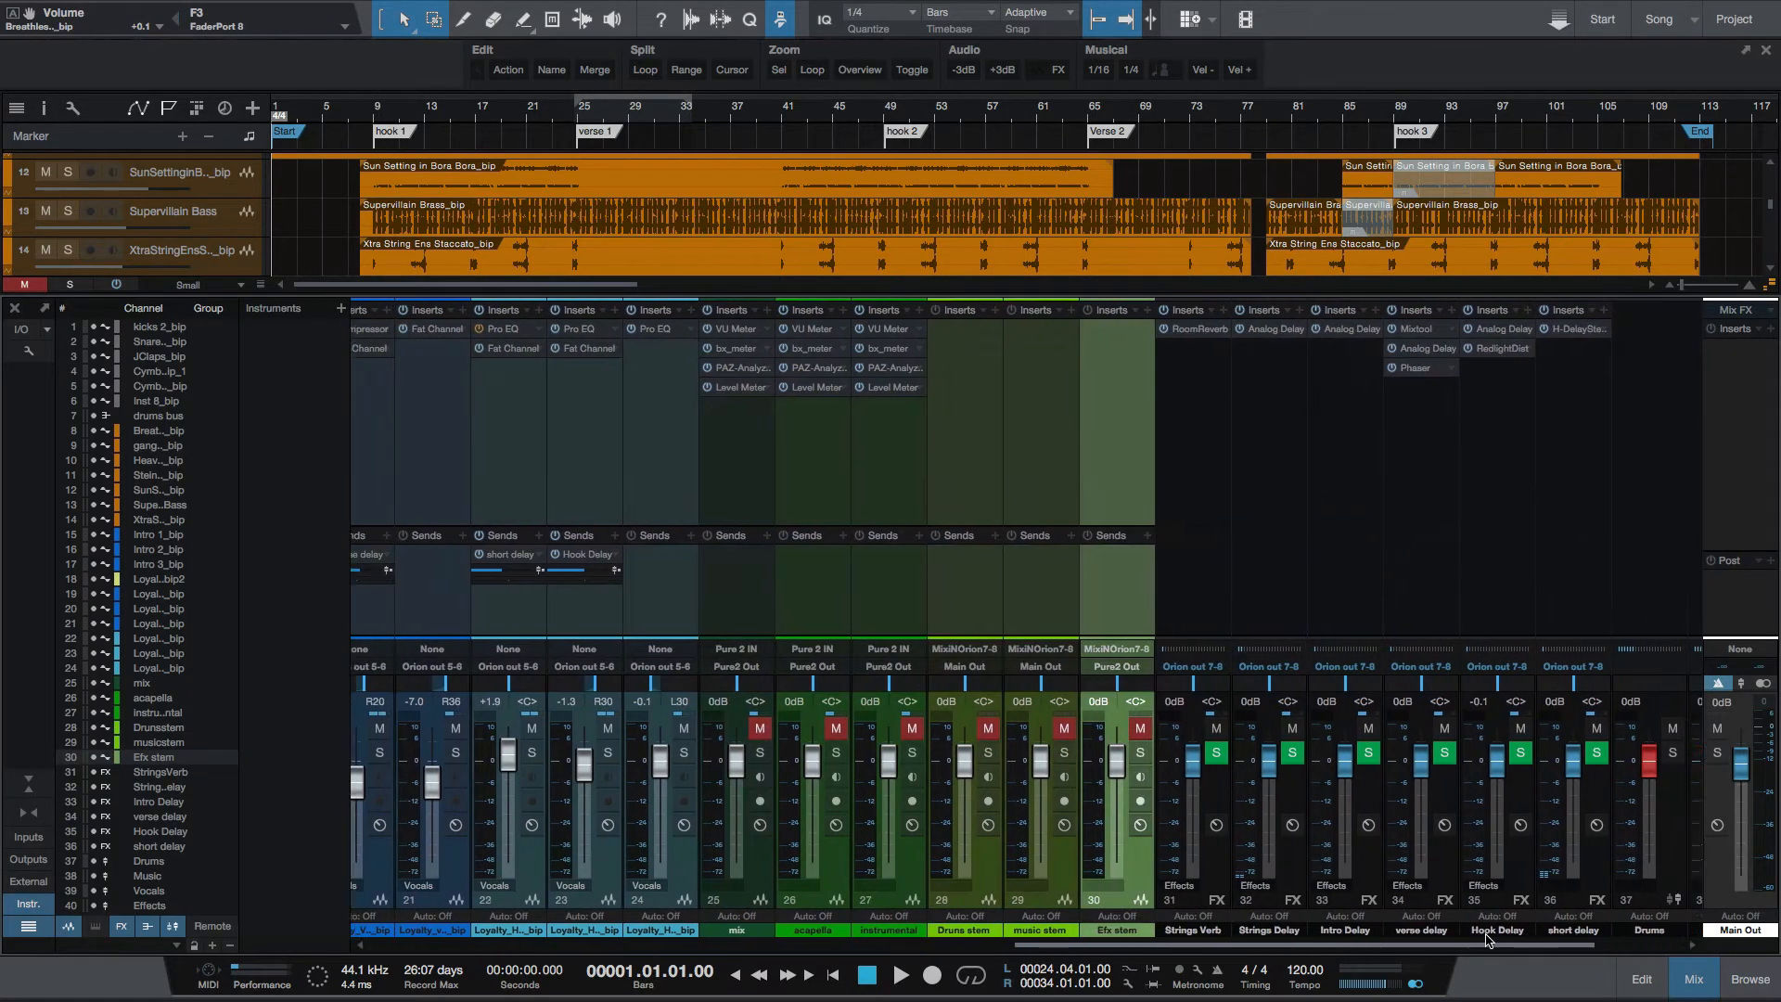
pyautogui.hscroll(-3)
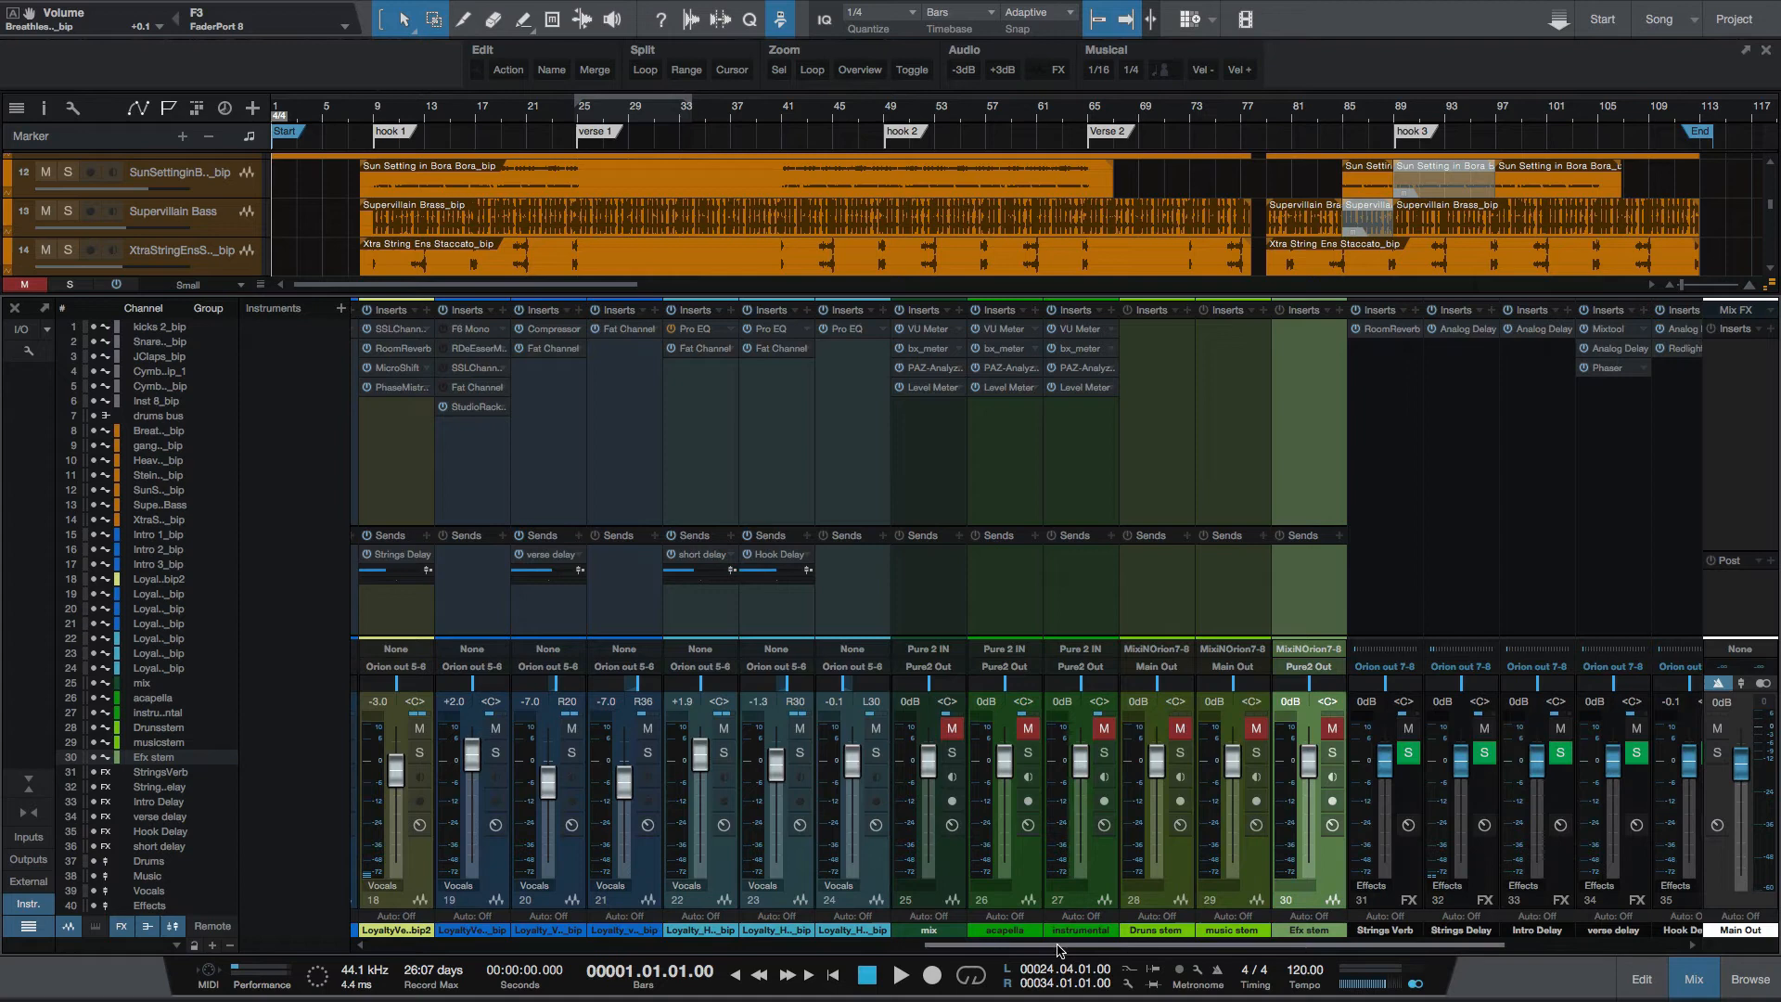
pyautogui.hscroll(3)
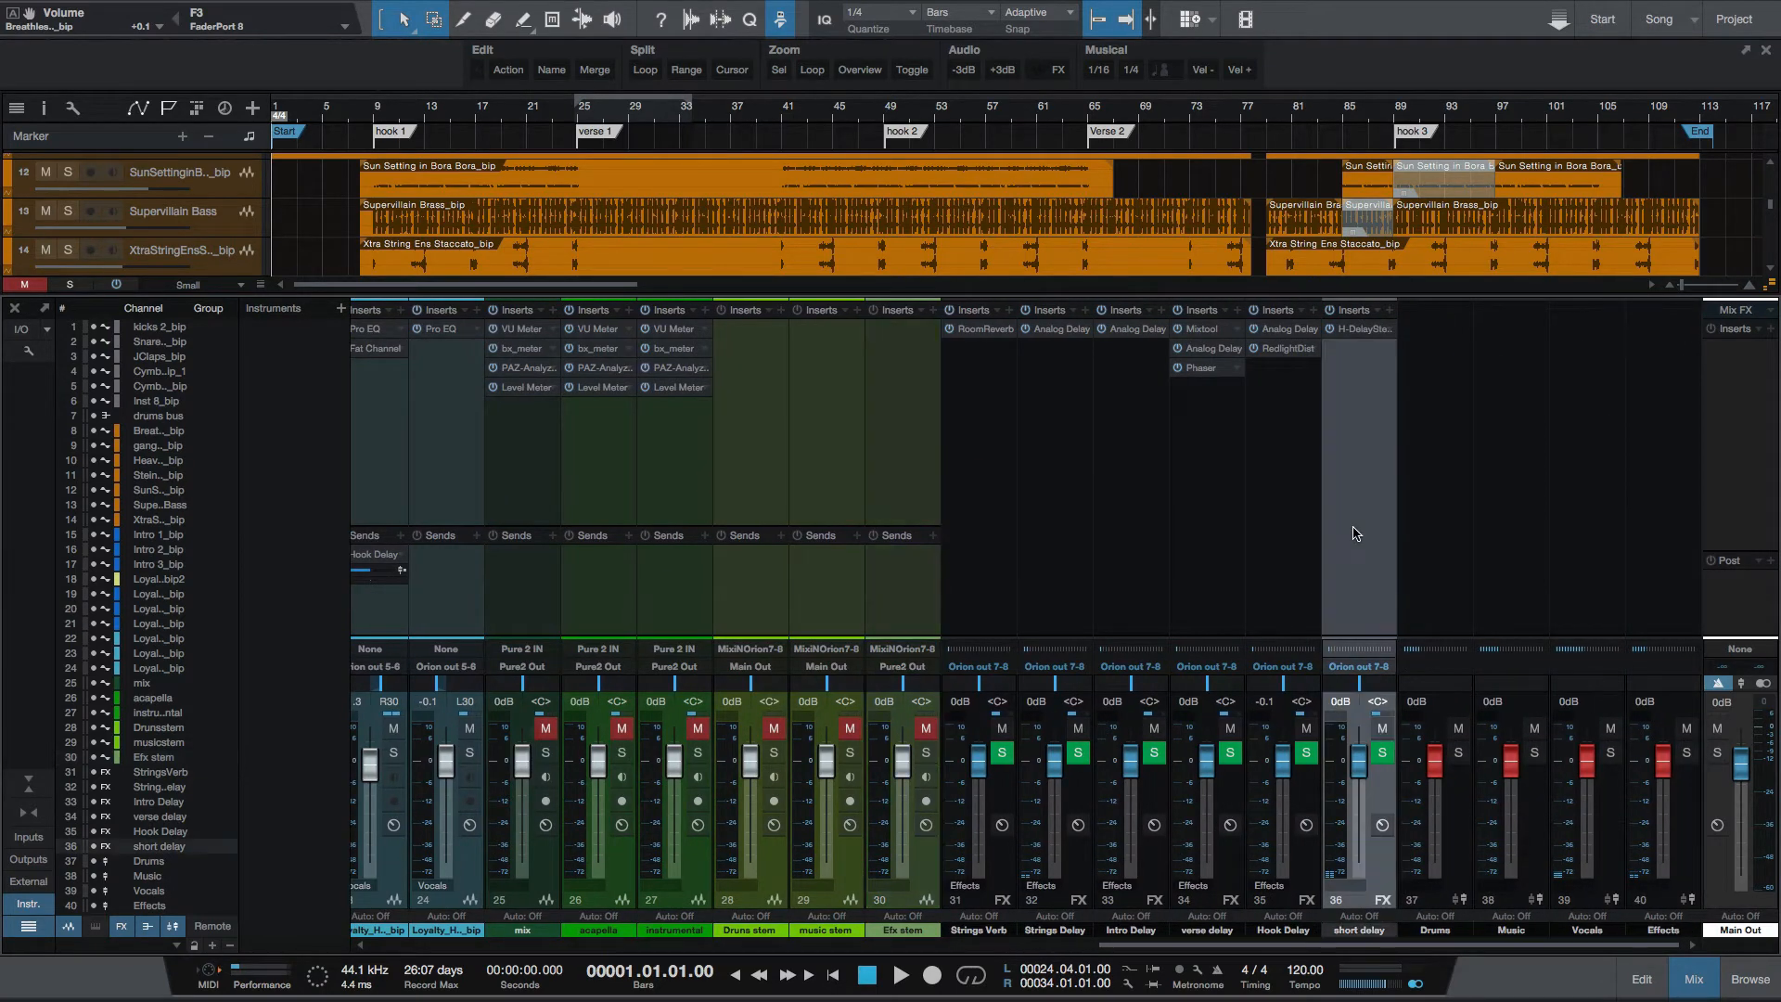
pyautogui.moveTo(984, 534)
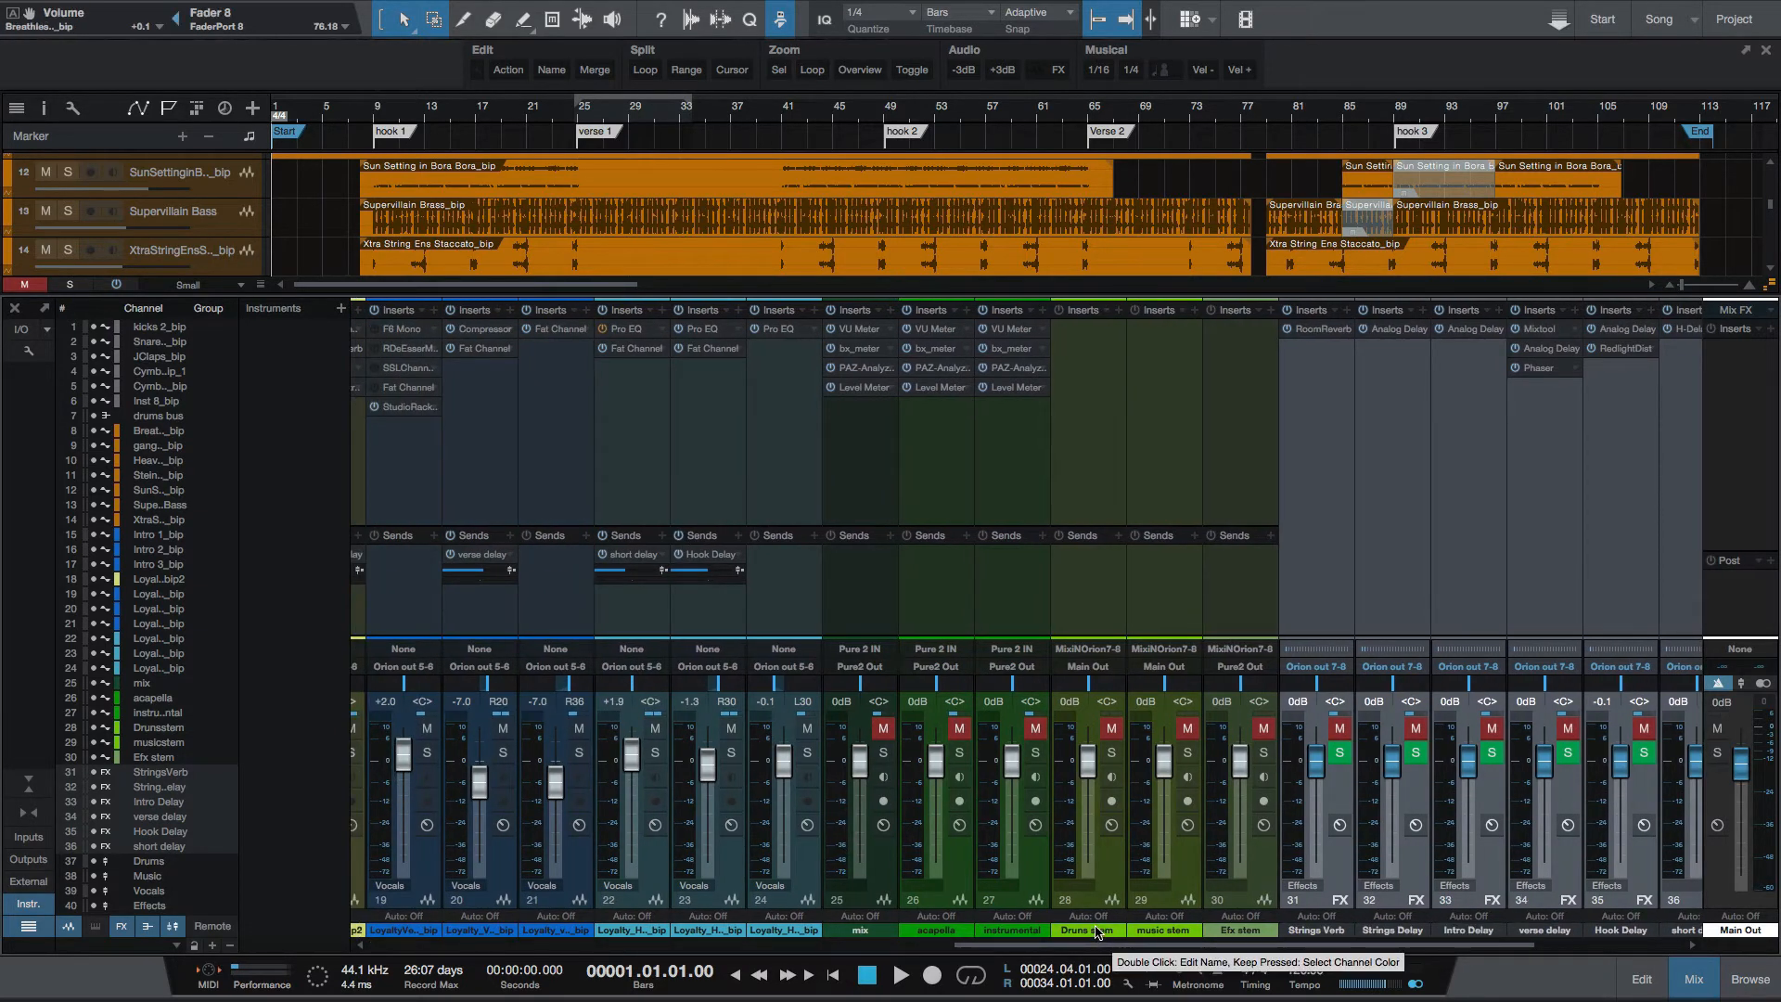
pyautogui.click(1638, 978)
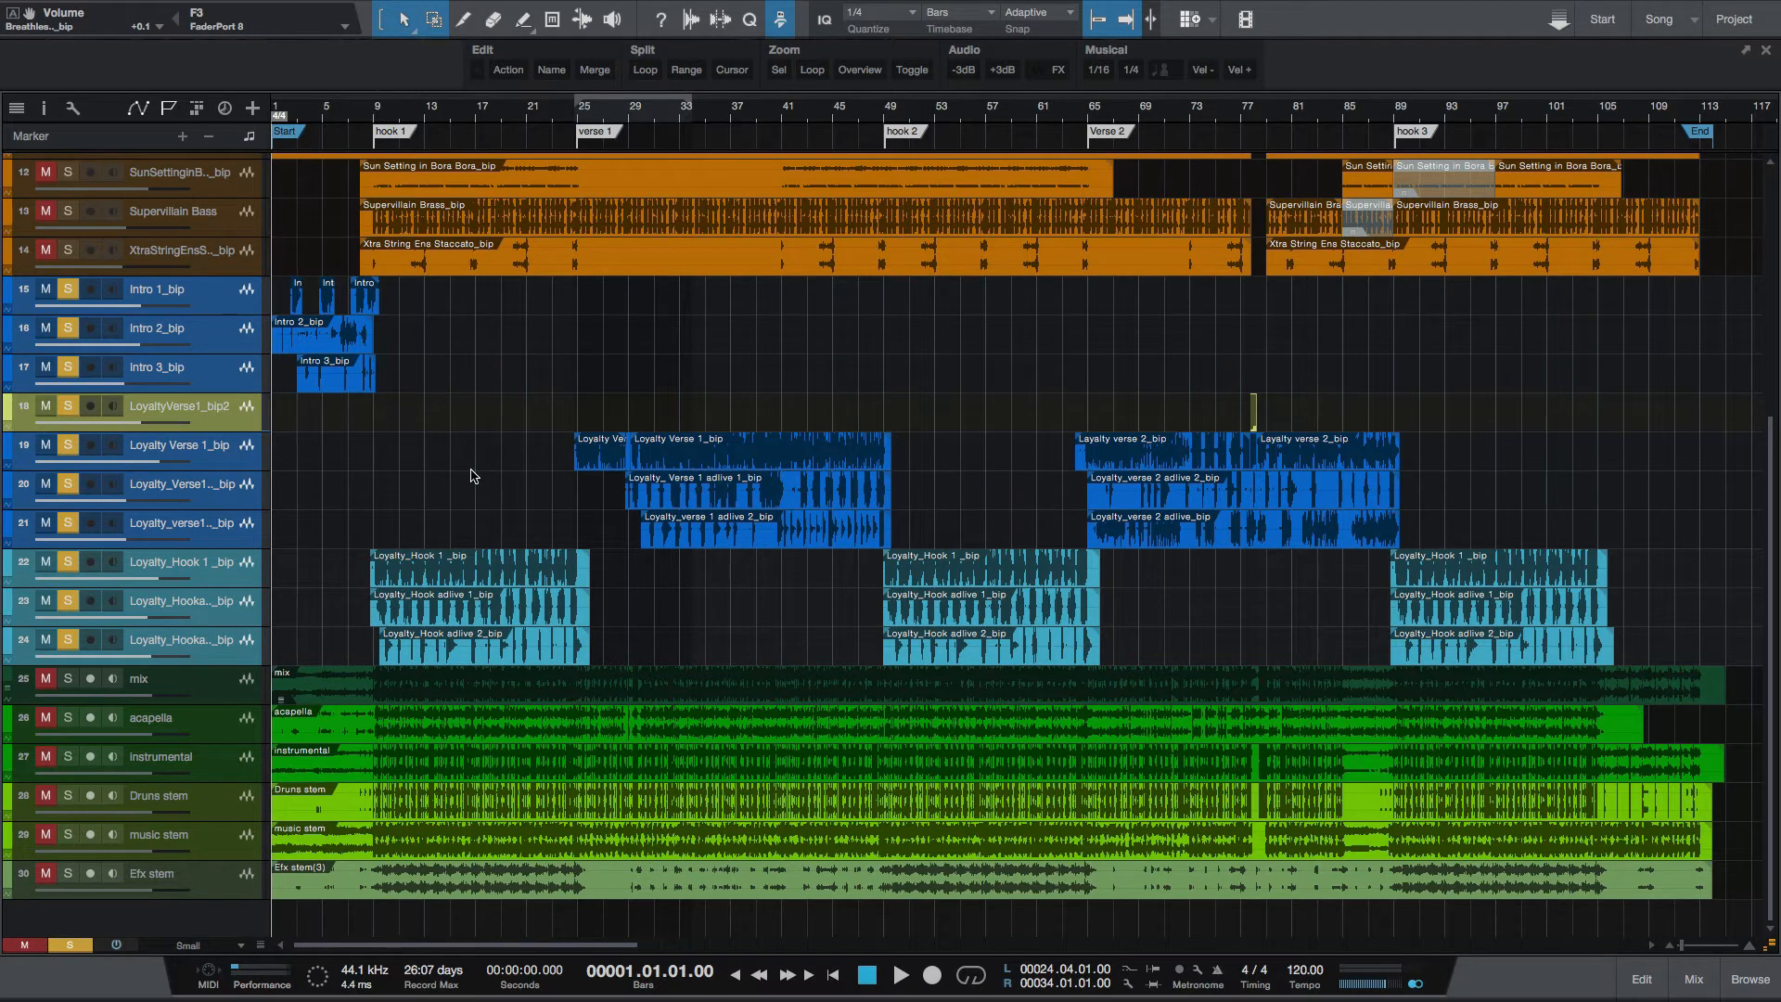
pyautogui.moveTo(471, 475)
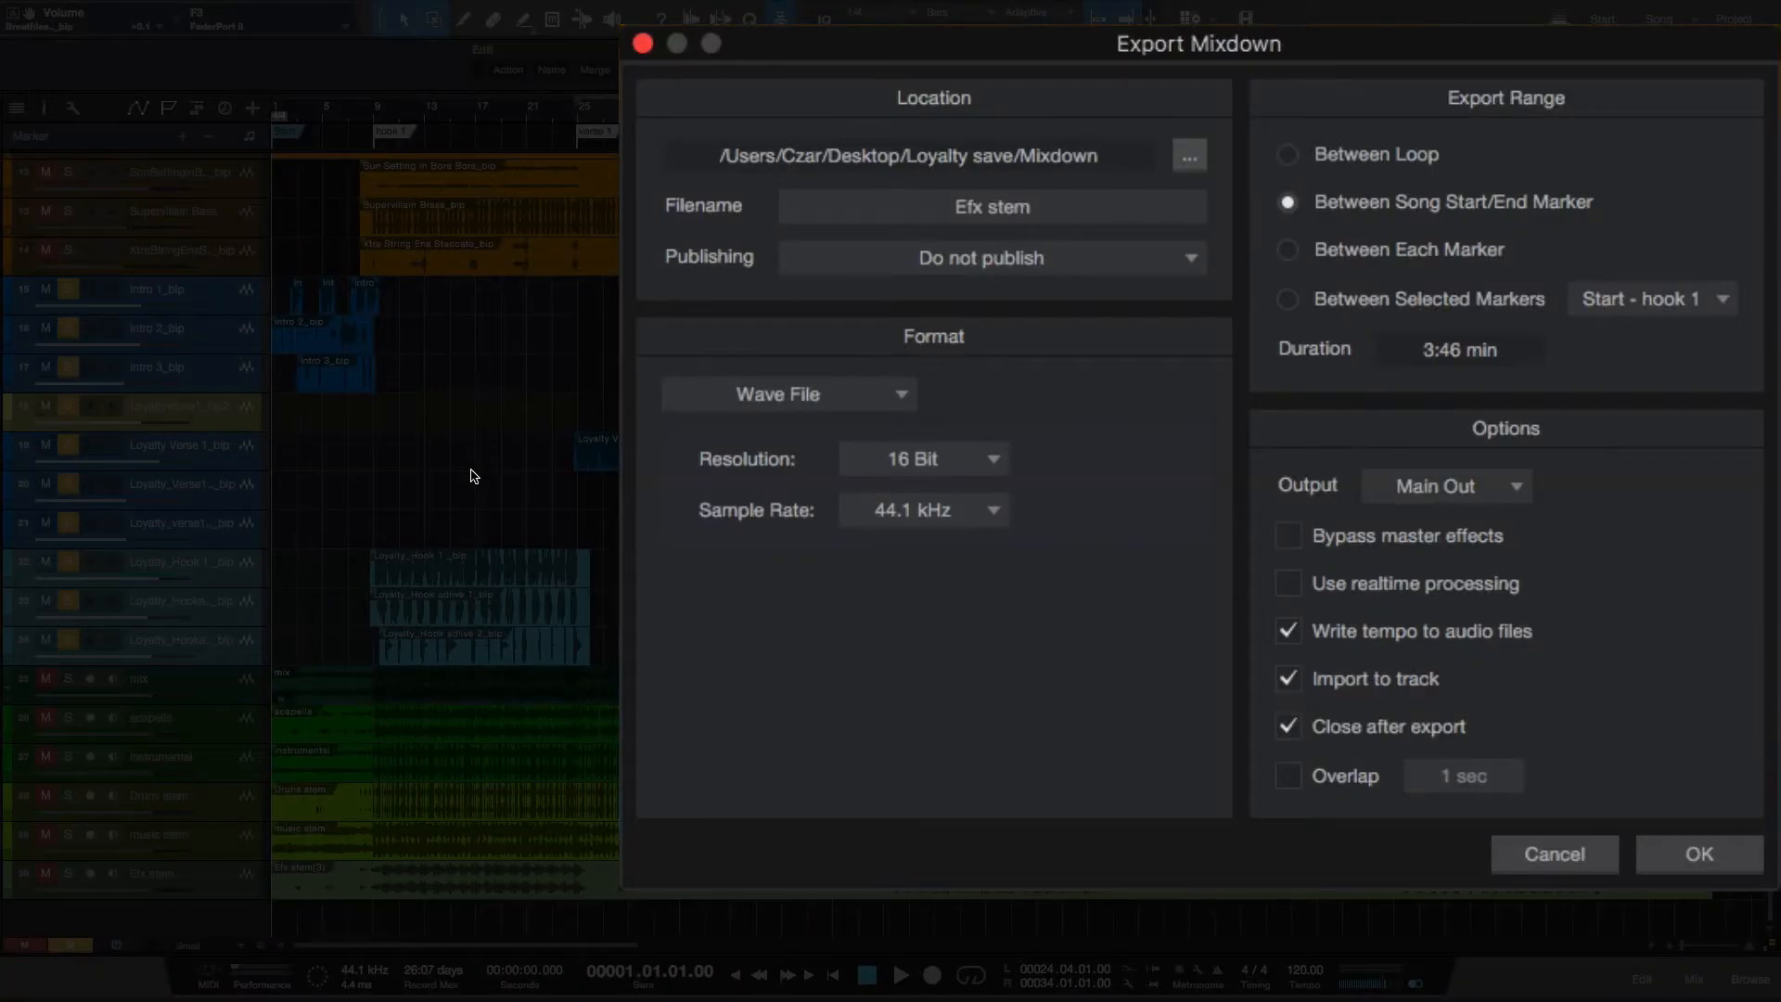
# Export the mixdown as 'Dry Vocal Stem' from the Orion out 5-6 output.
pyautogui.click(990, 206)
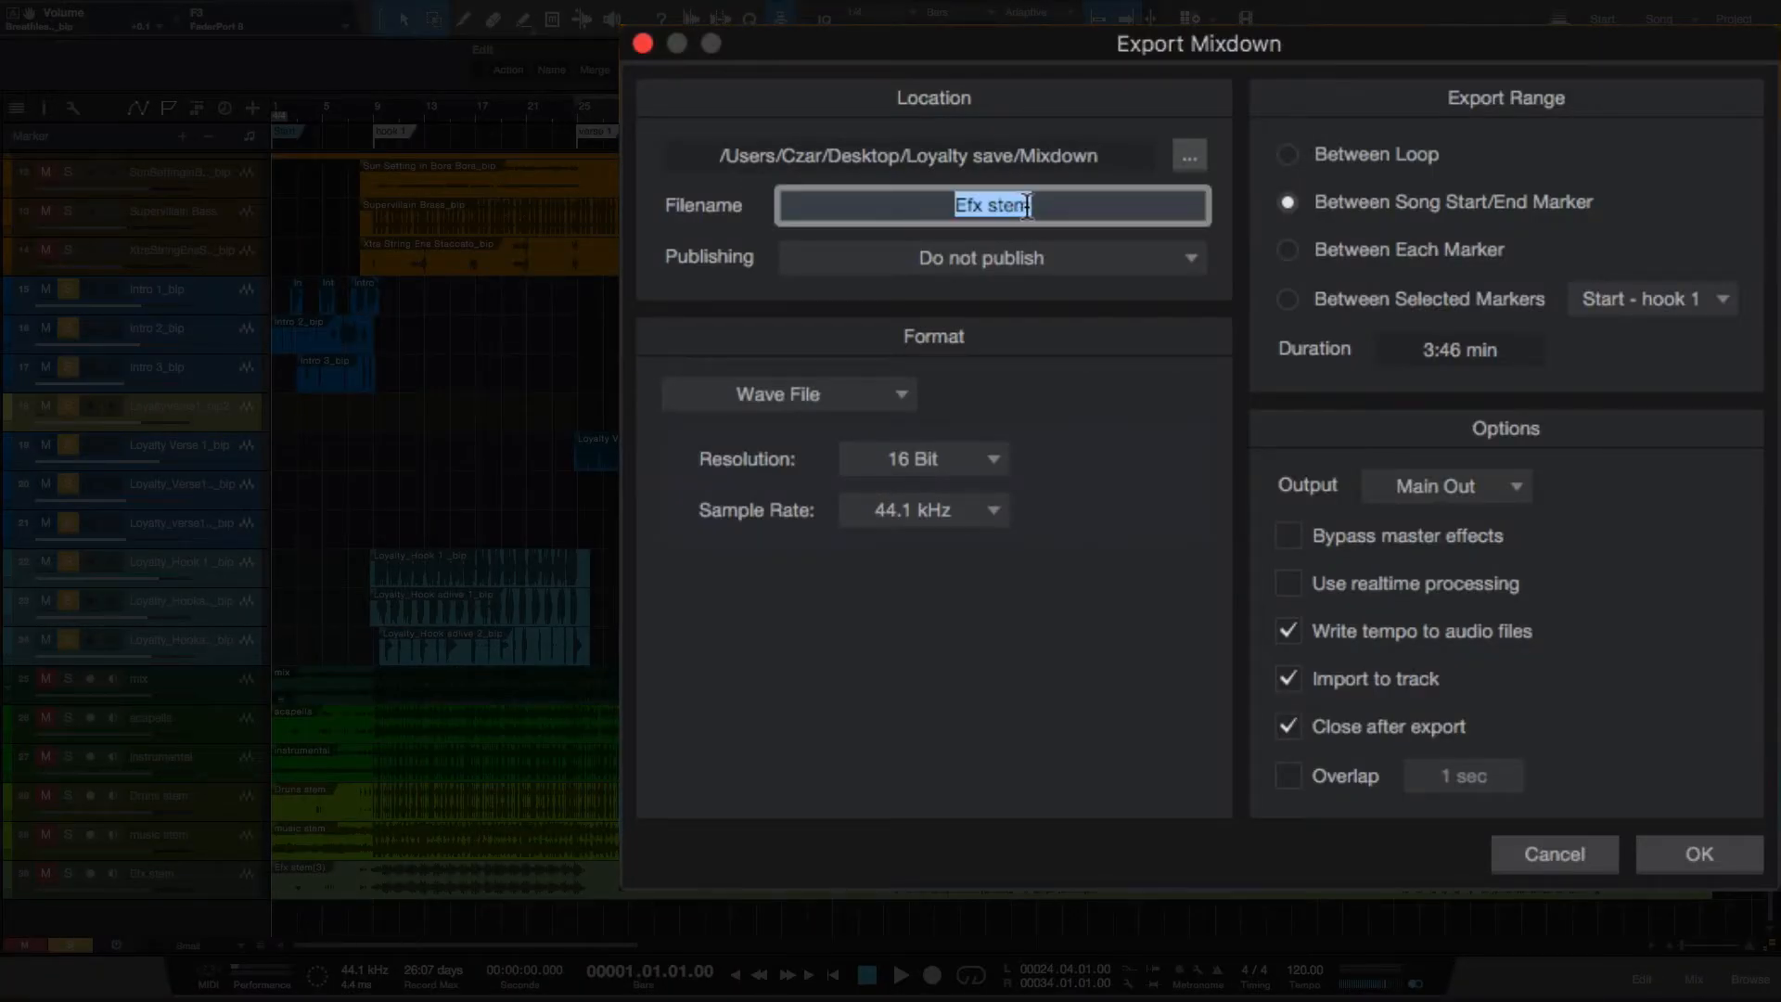
pyautogui.click(1076, 204)
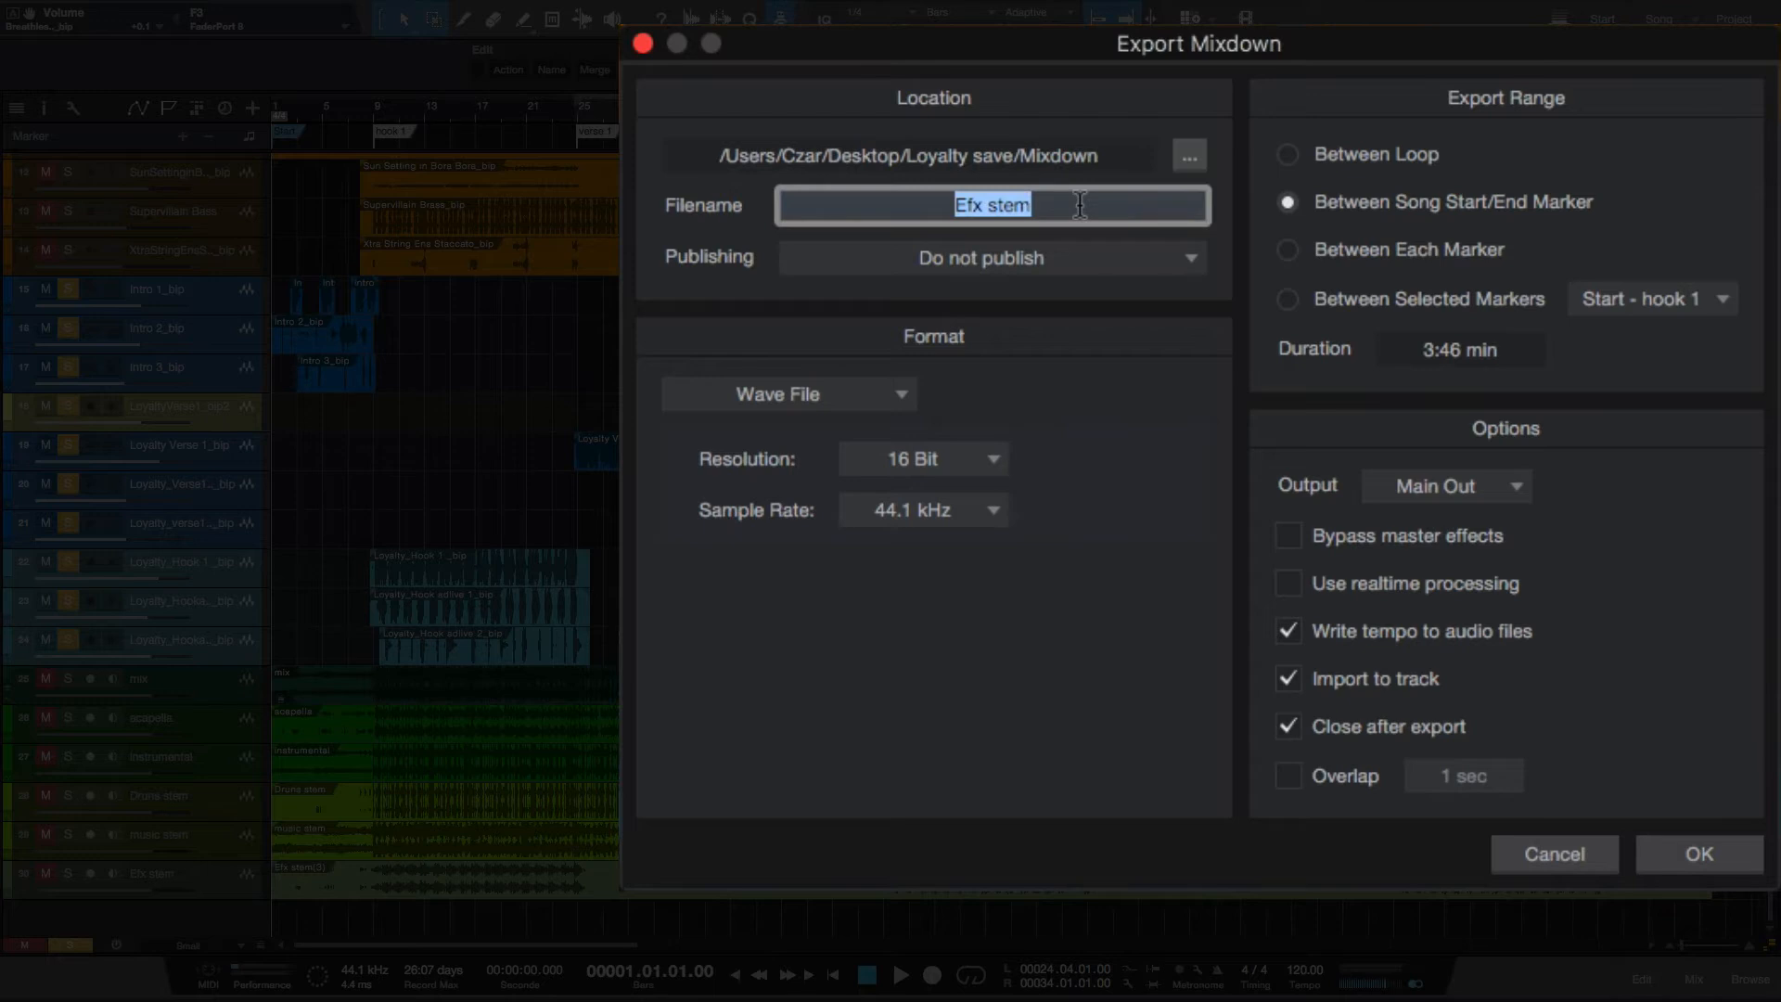
pyautogui.write('Dry Vo')
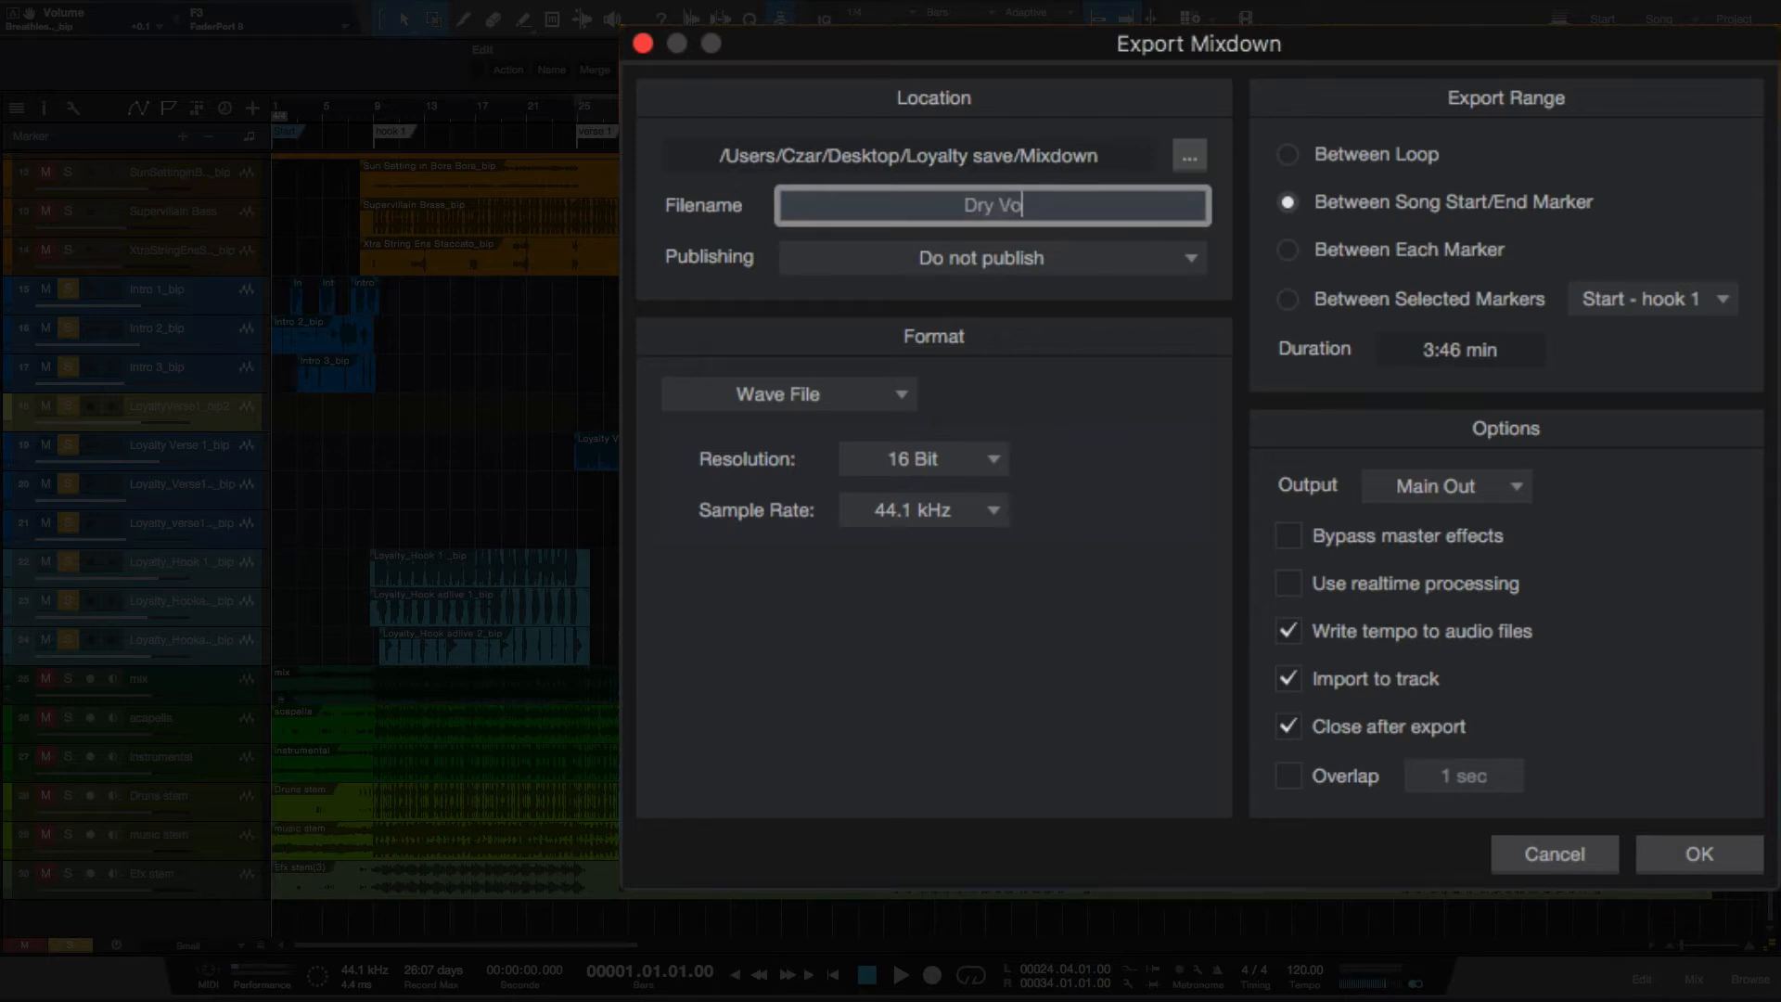
pyautogui.write('cal Stem')
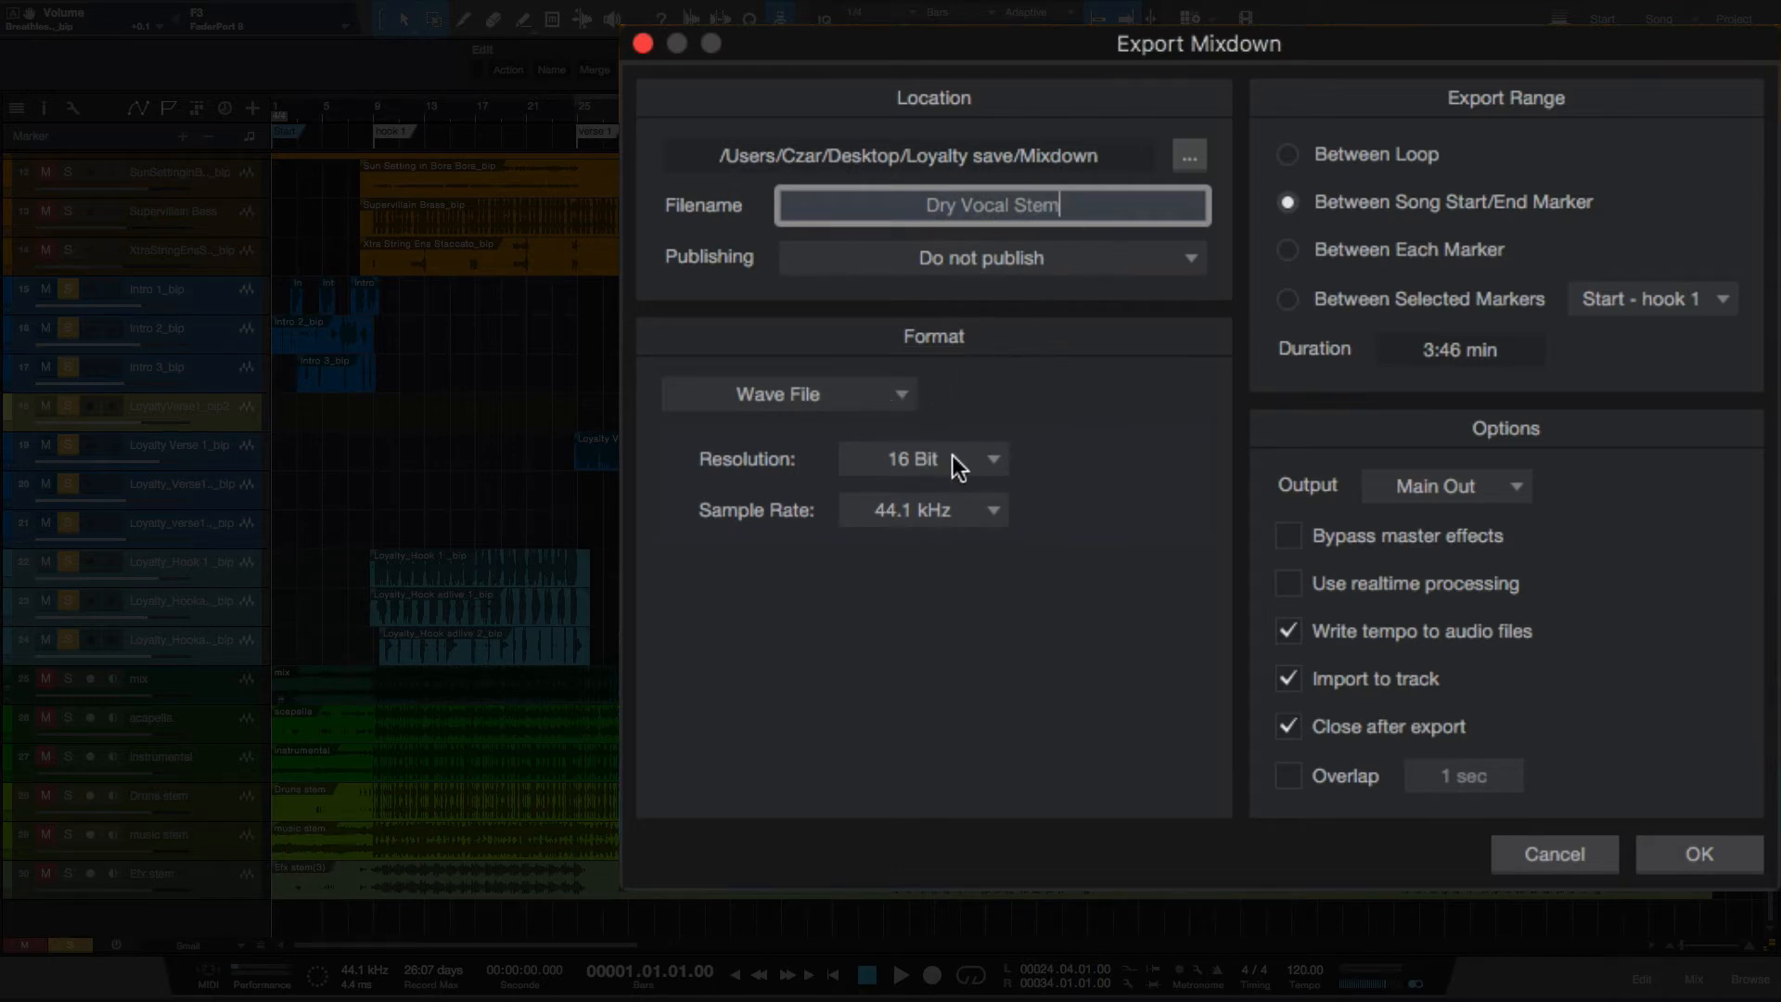
pyautogui.moveTo(1269, 299)
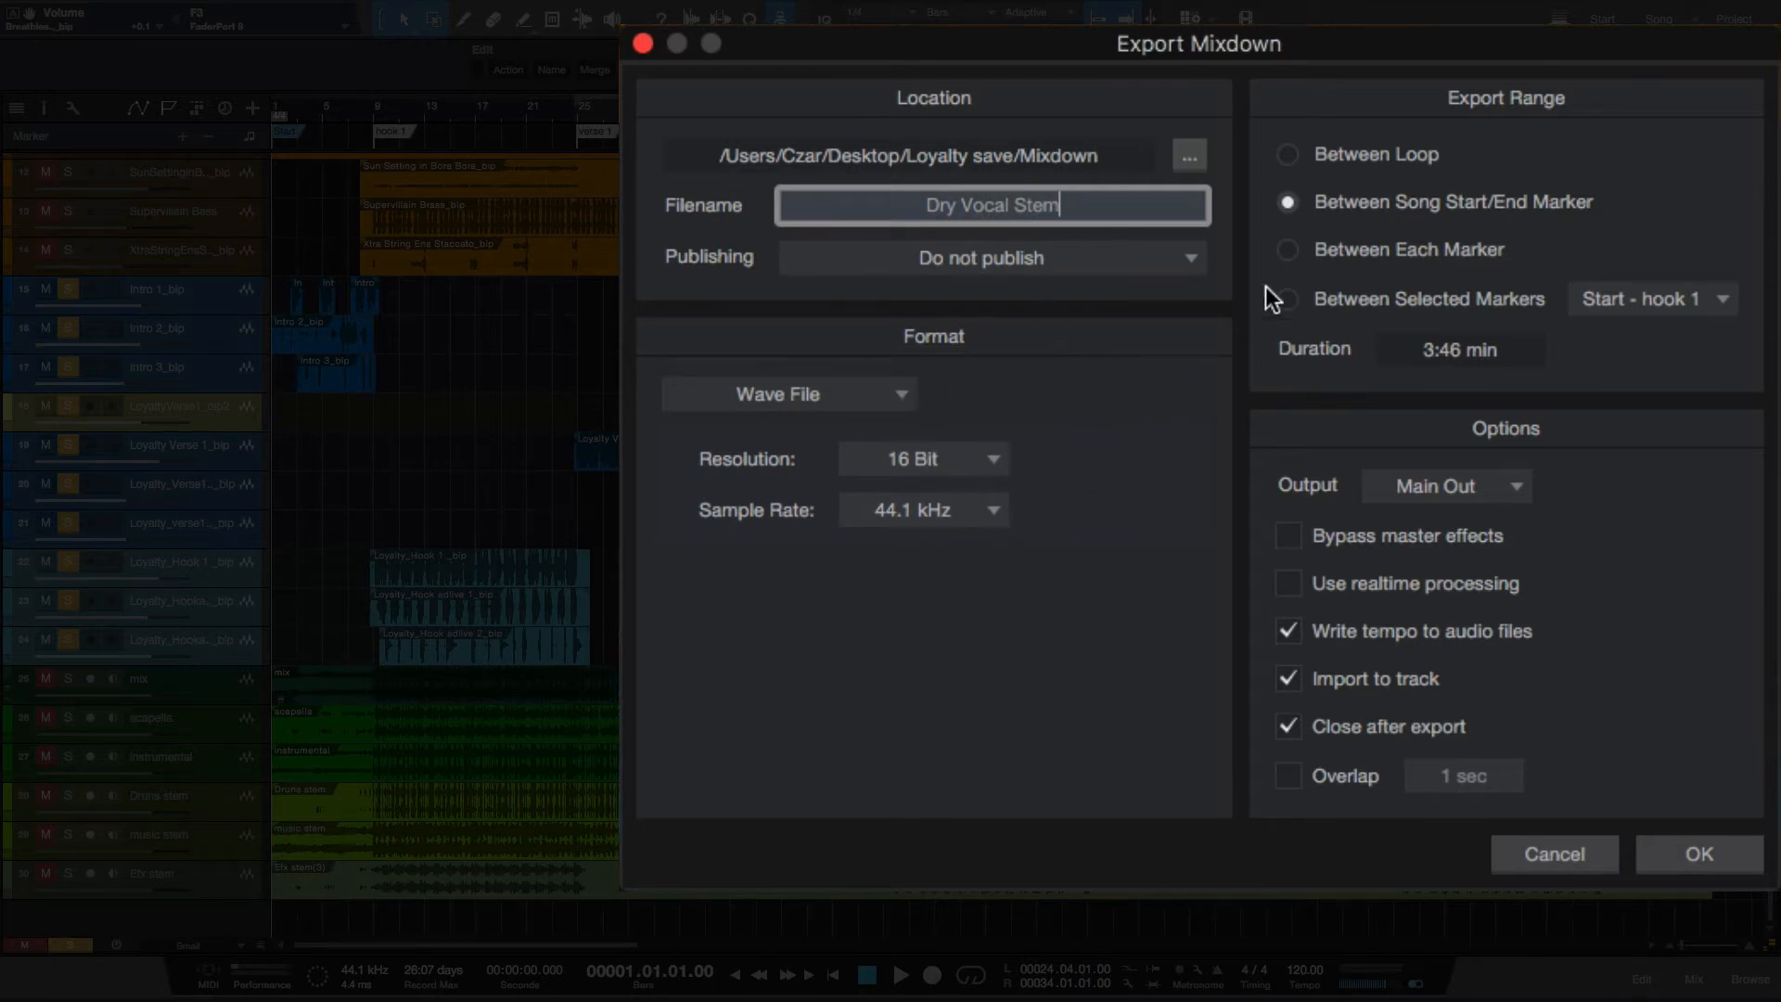
pyautogui.moveTo(1538, 230)
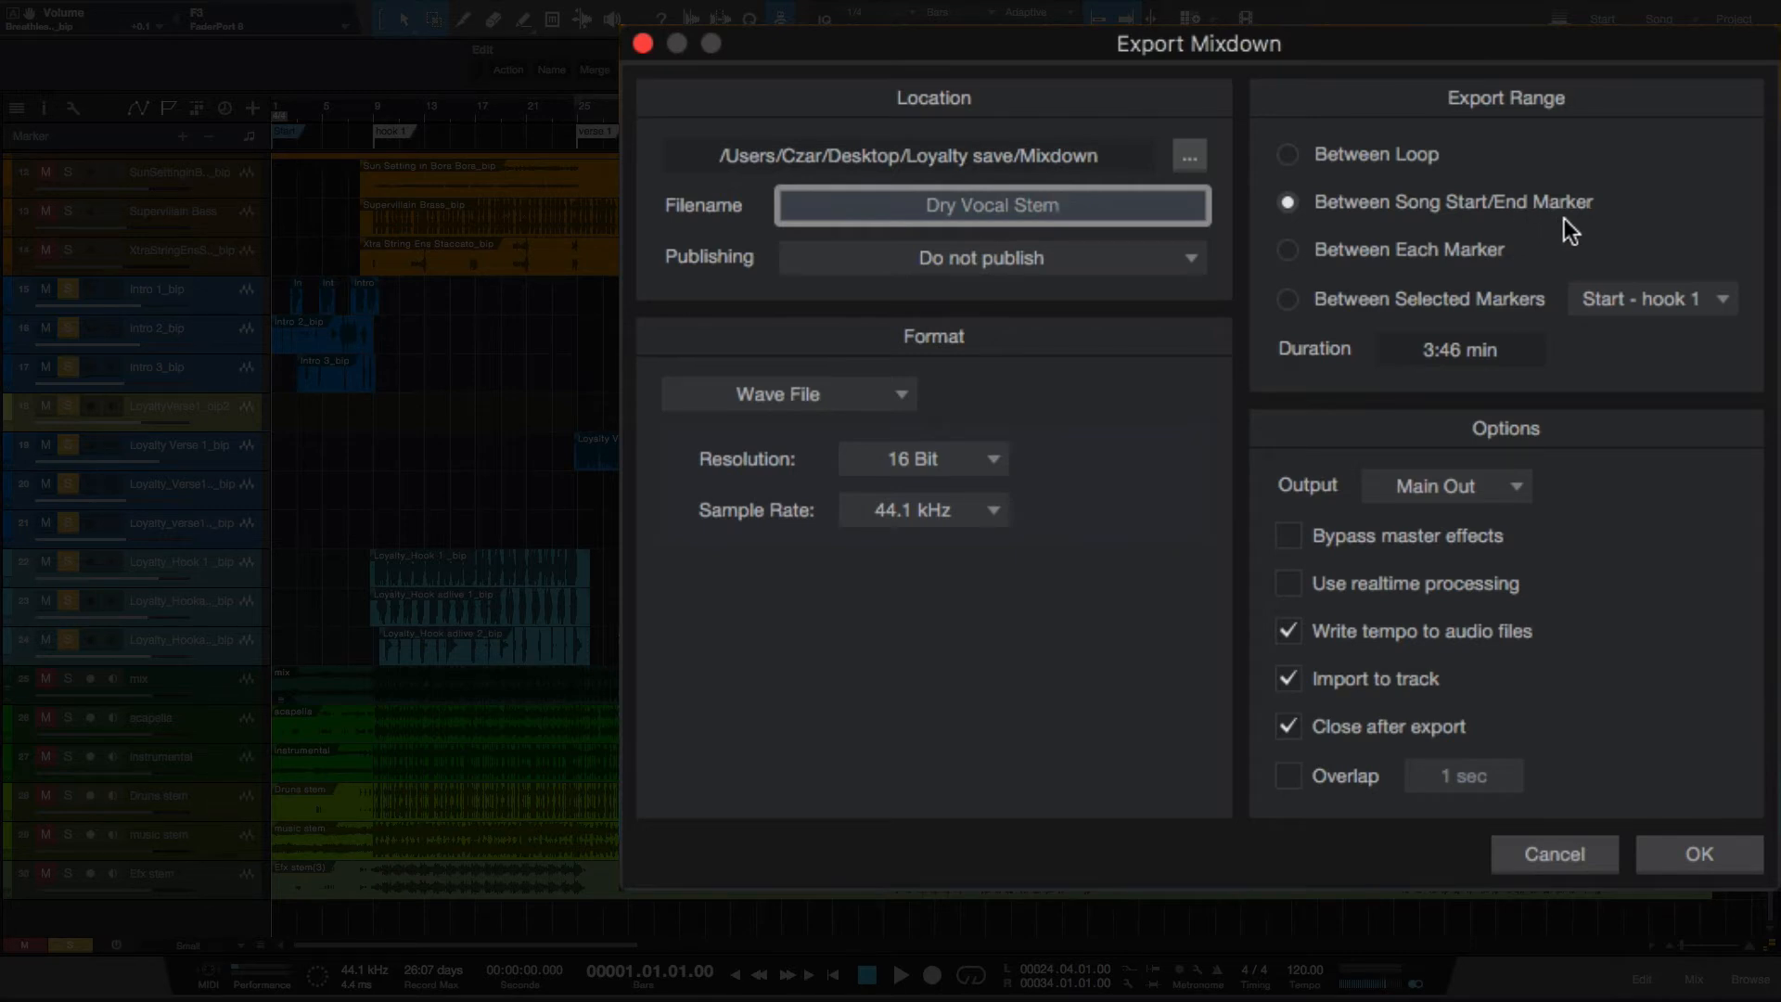
pyautogui.moveTo(1519, 519)
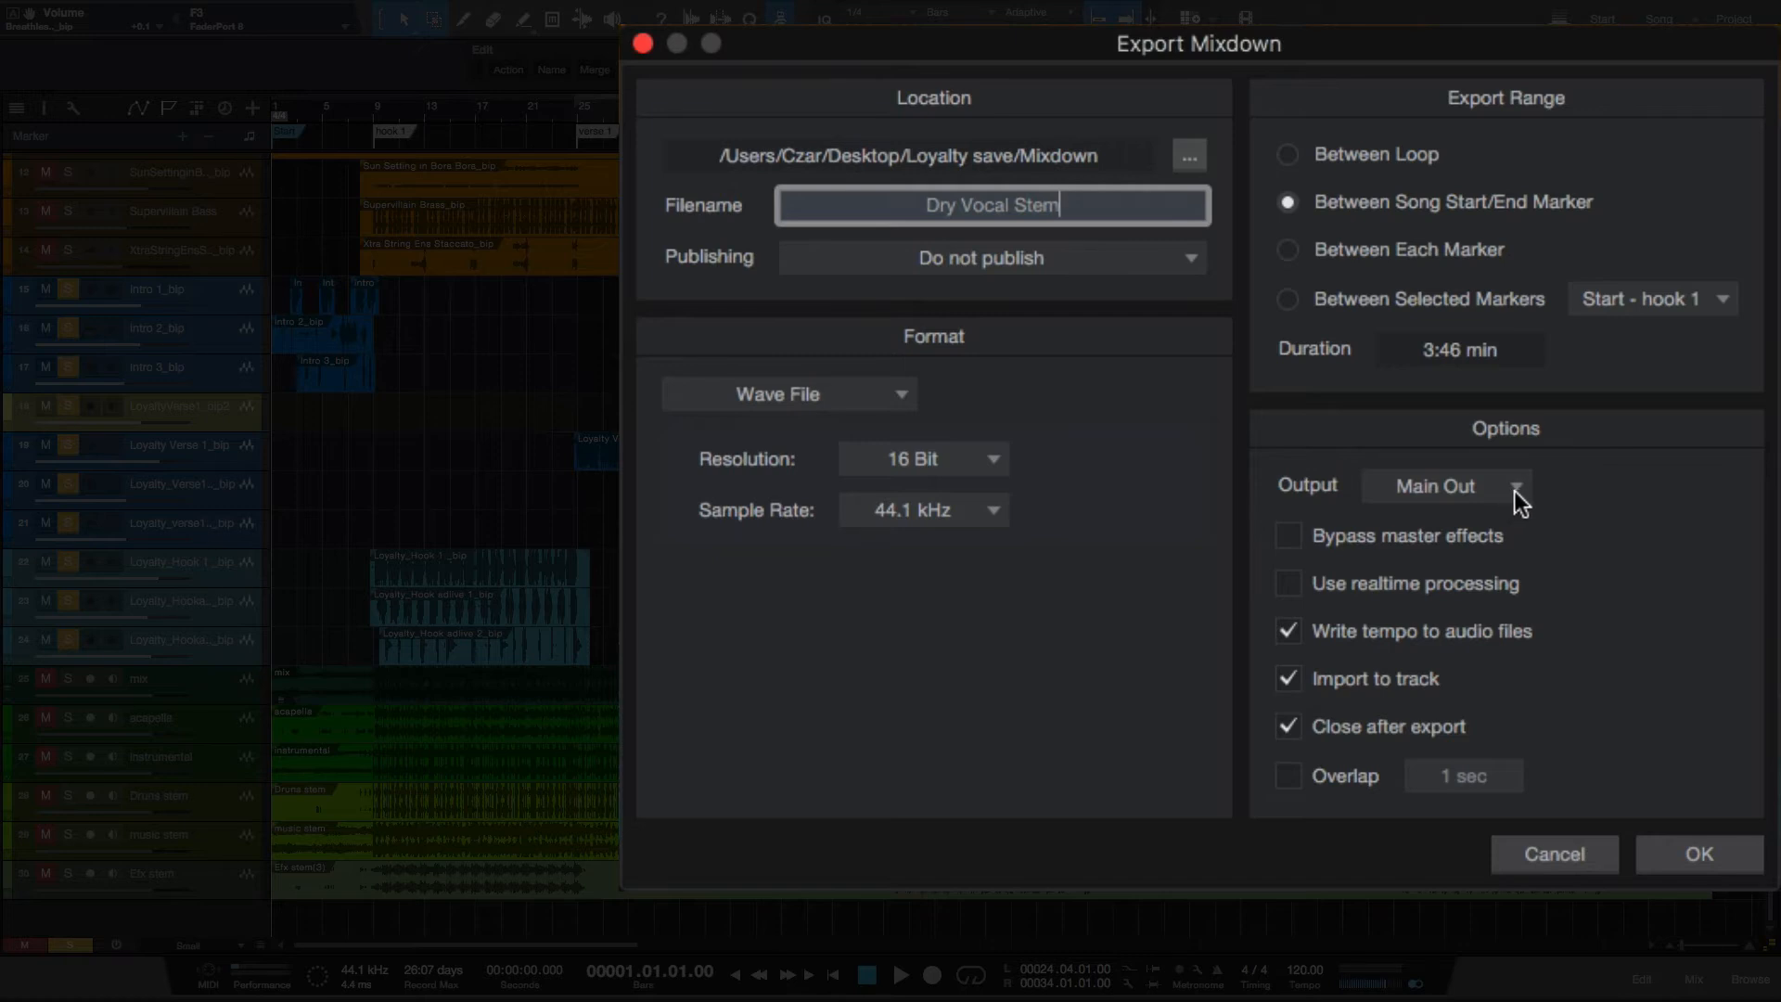
pyautogui.moveTo(1516, 505)
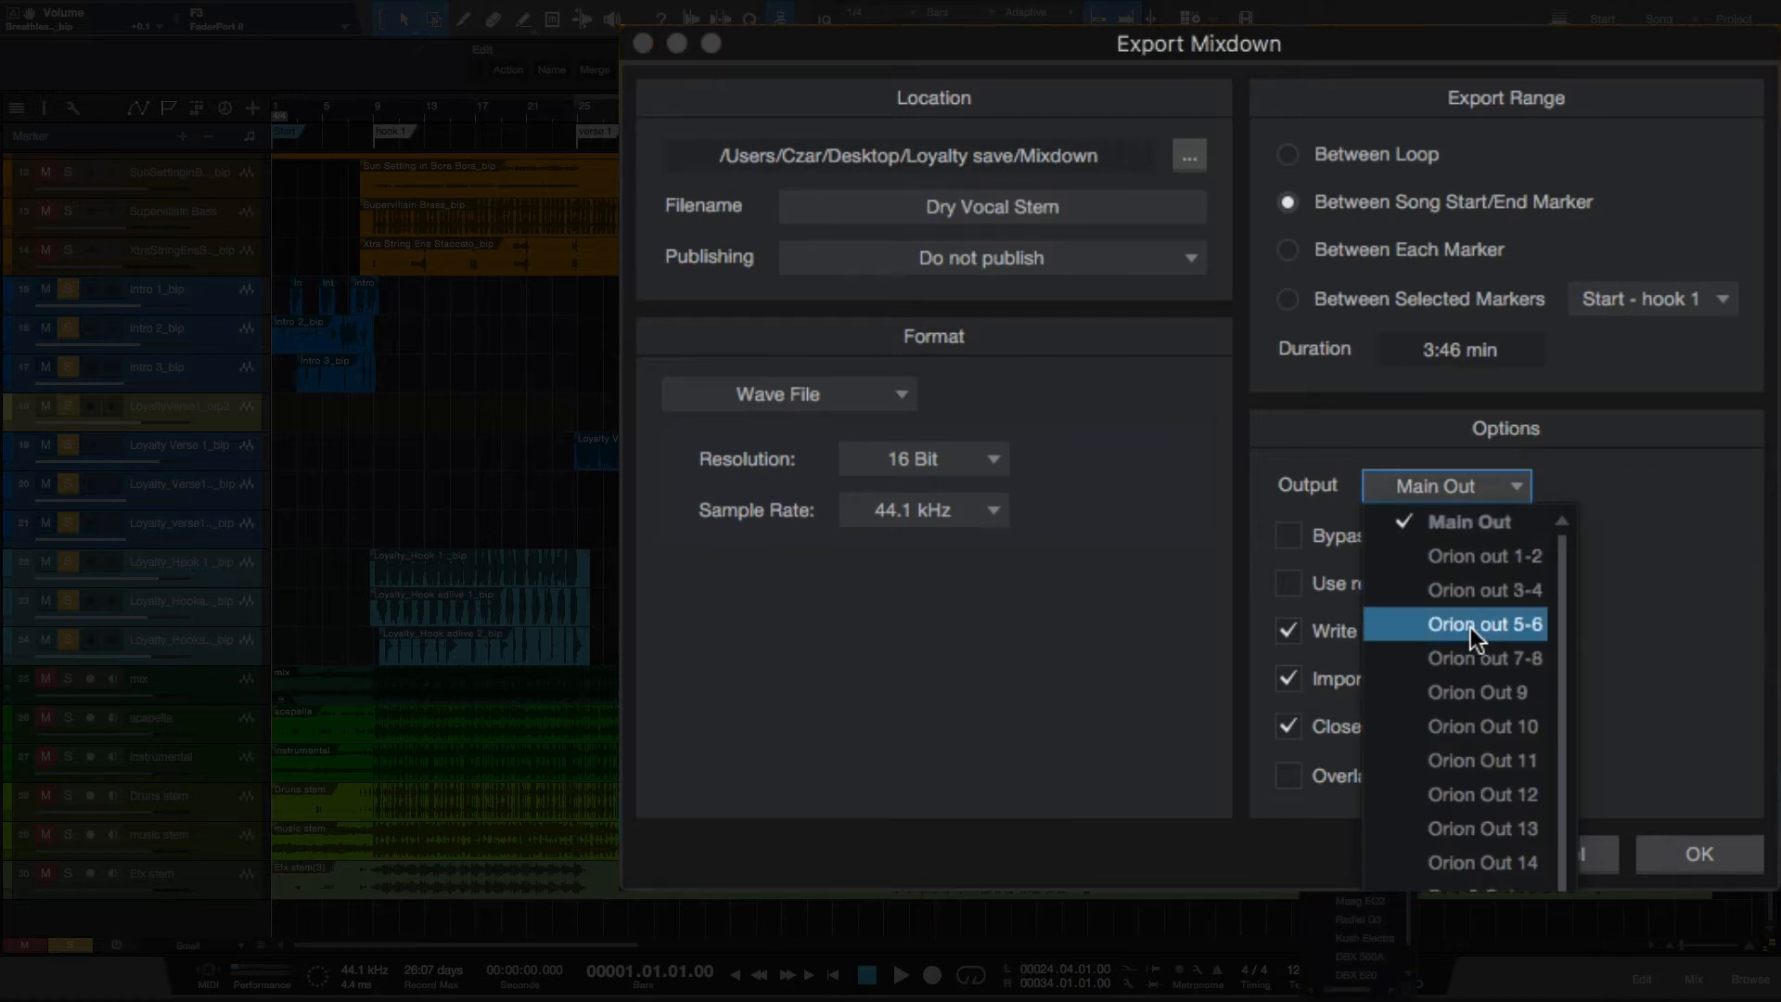
pyautogui.click(1481, 624)
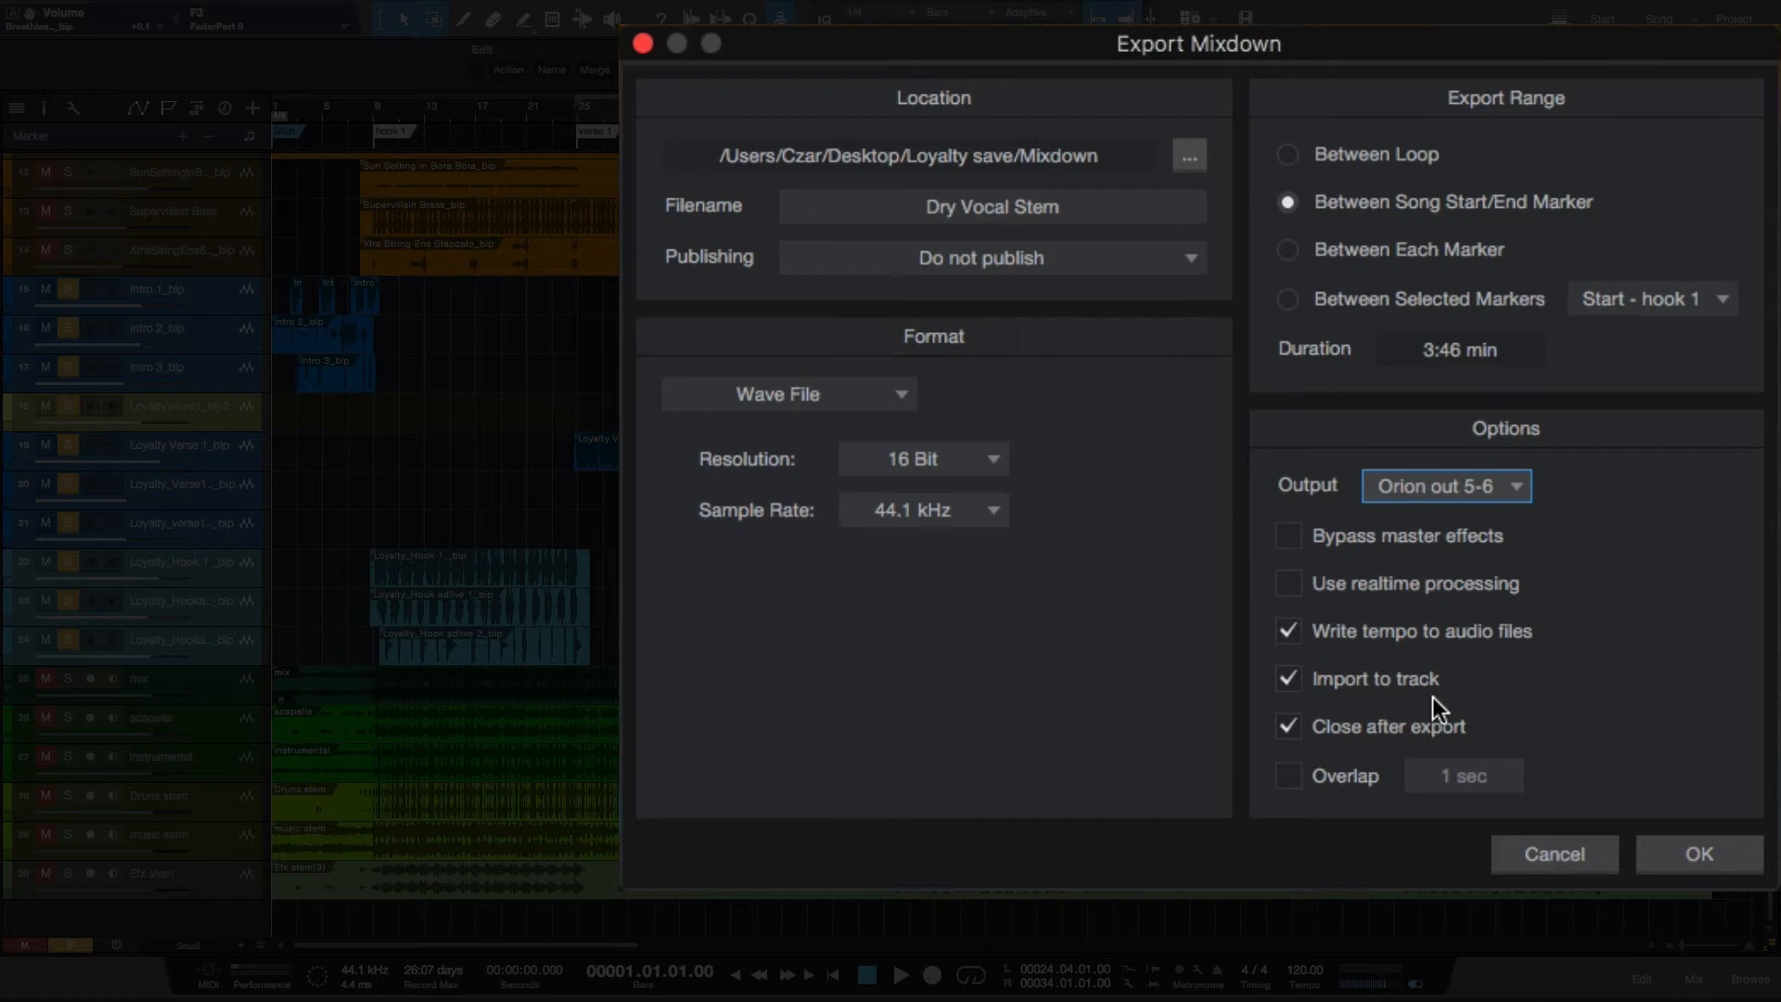
pyautogui.moveTo(1698, 854)
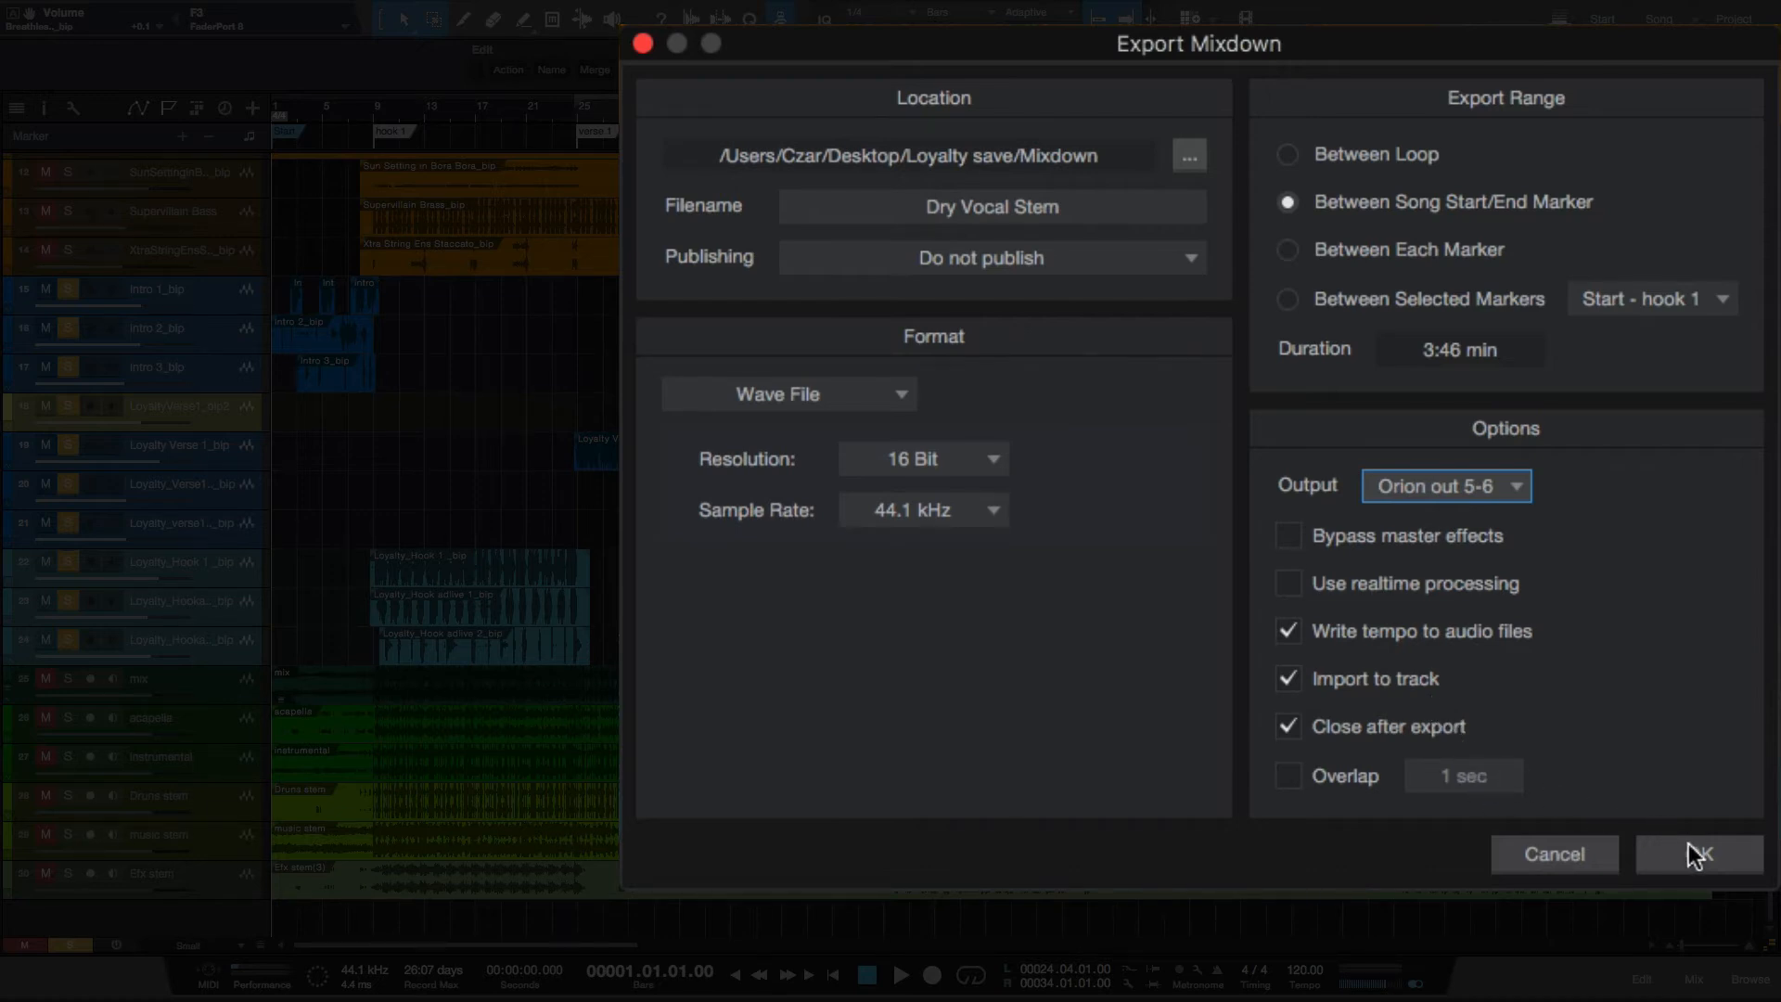
pyautogui.click(1697, 854)
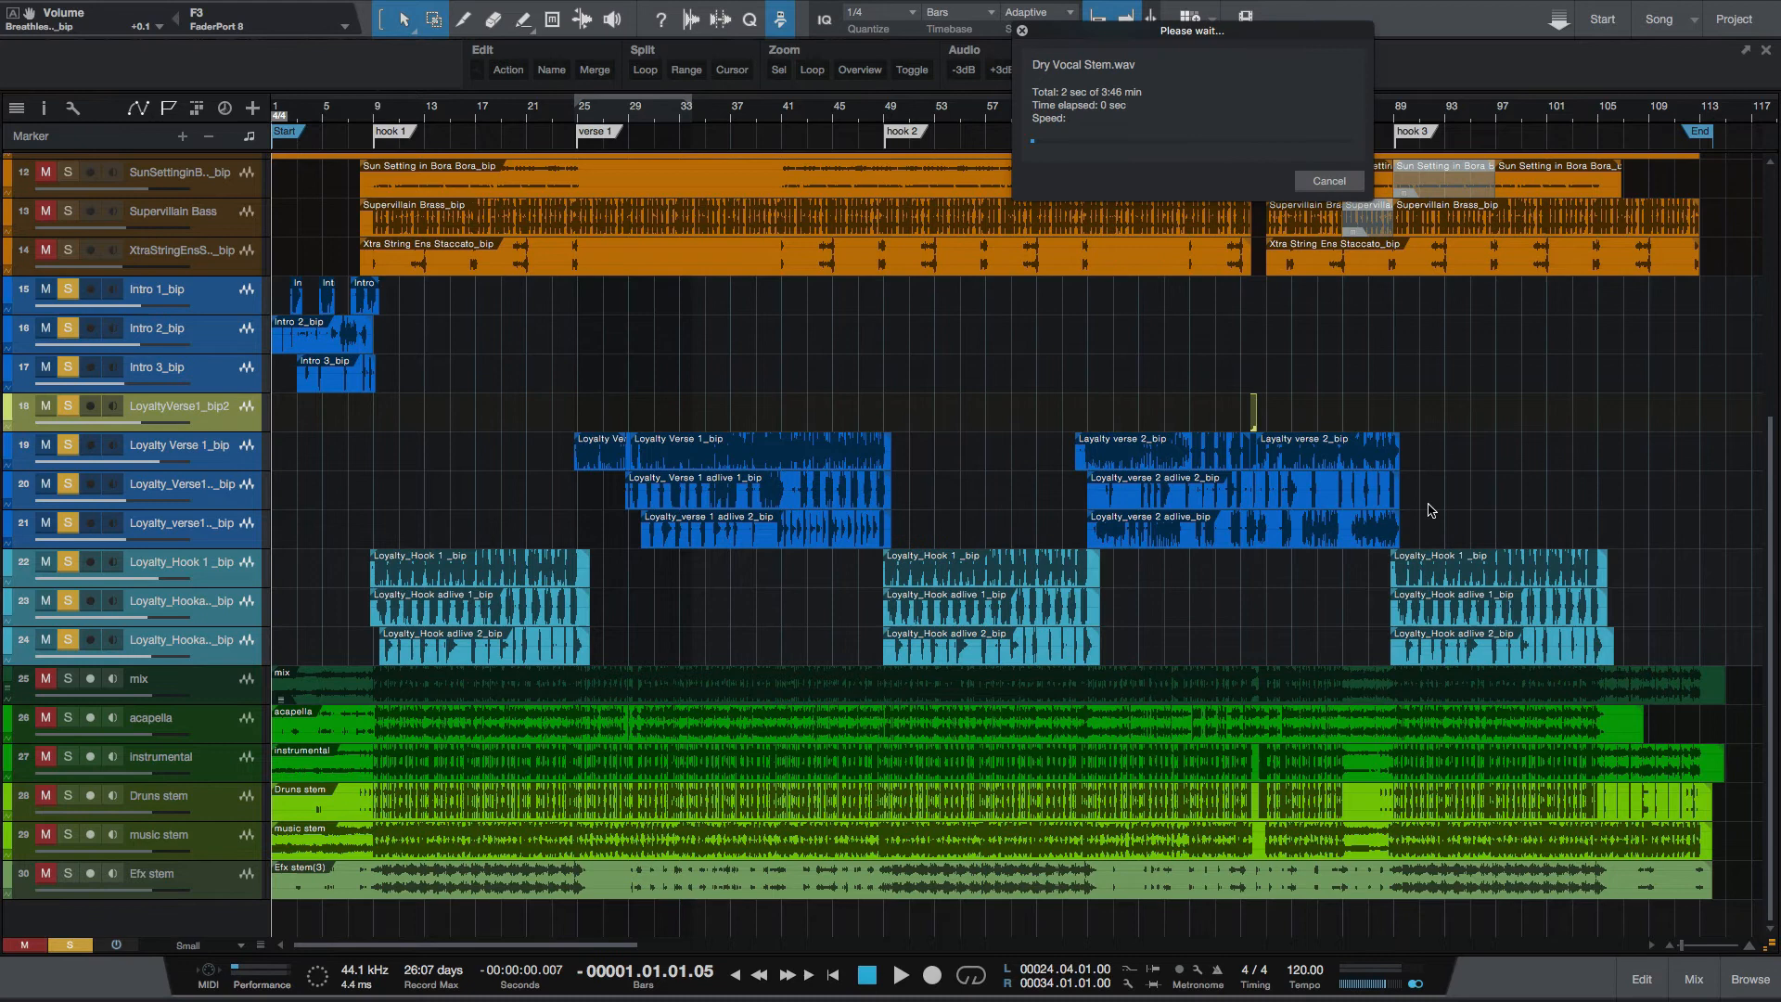
pyautogui.moveTo(1401, 437)
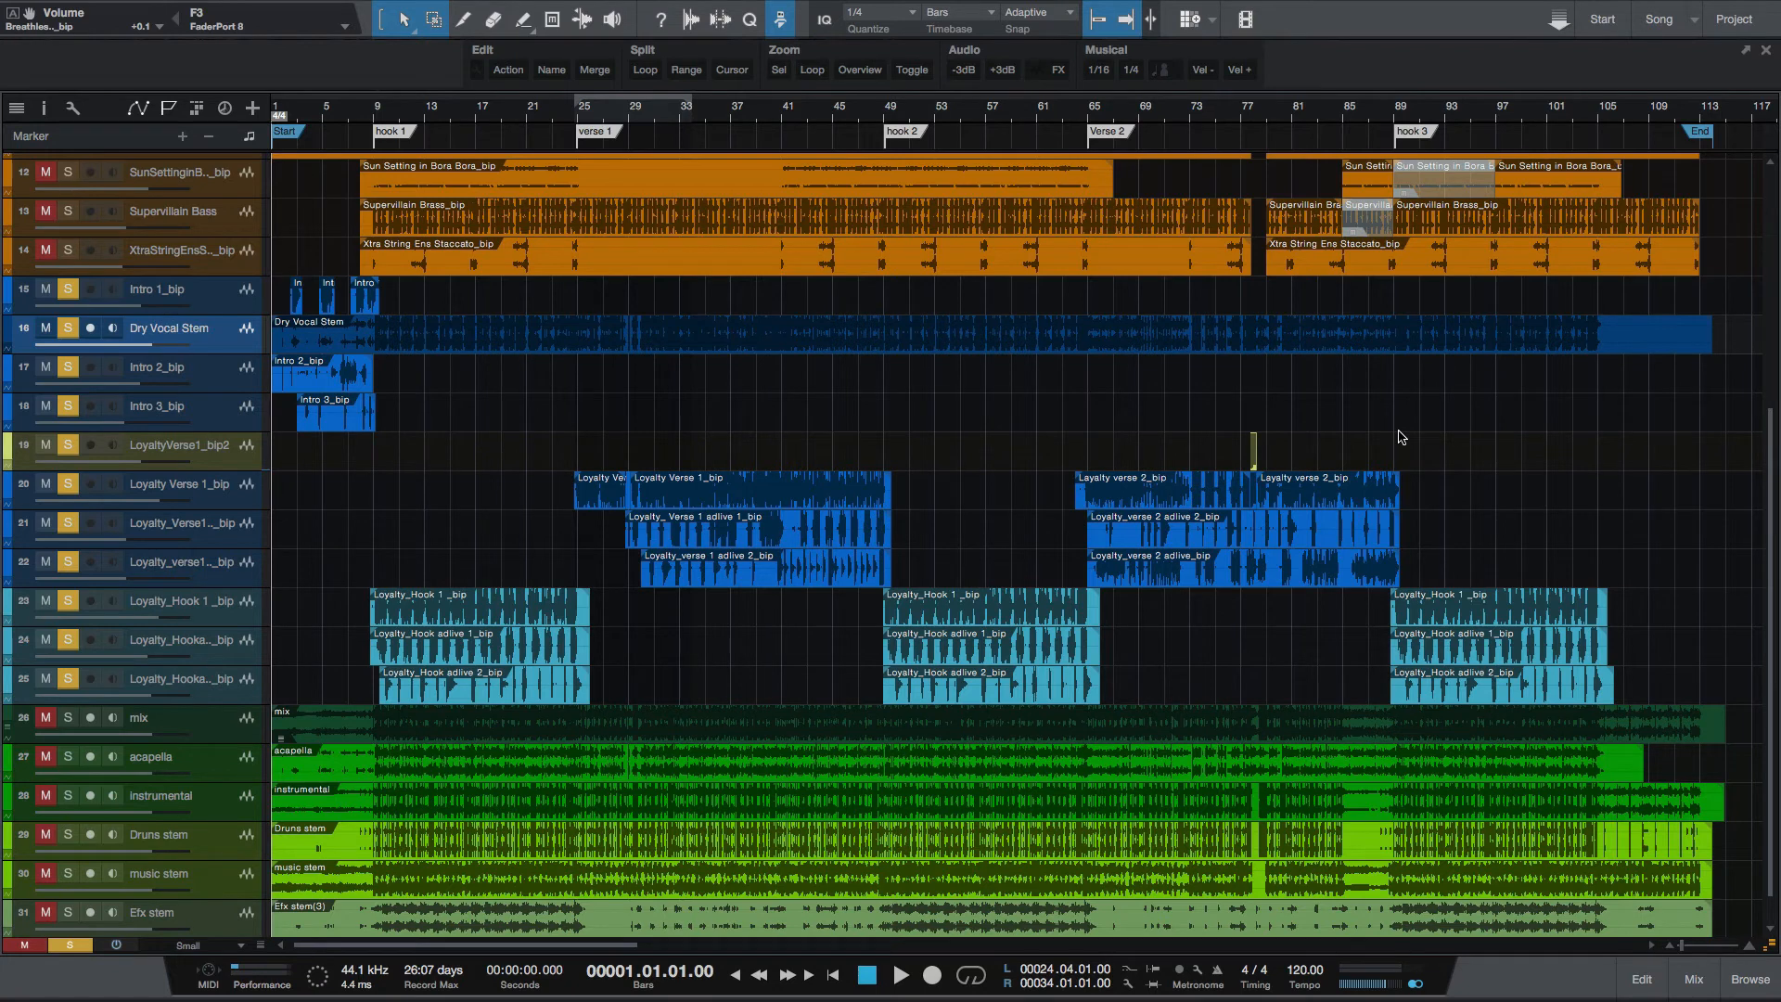
pyautogui.moveTo(178, 347)
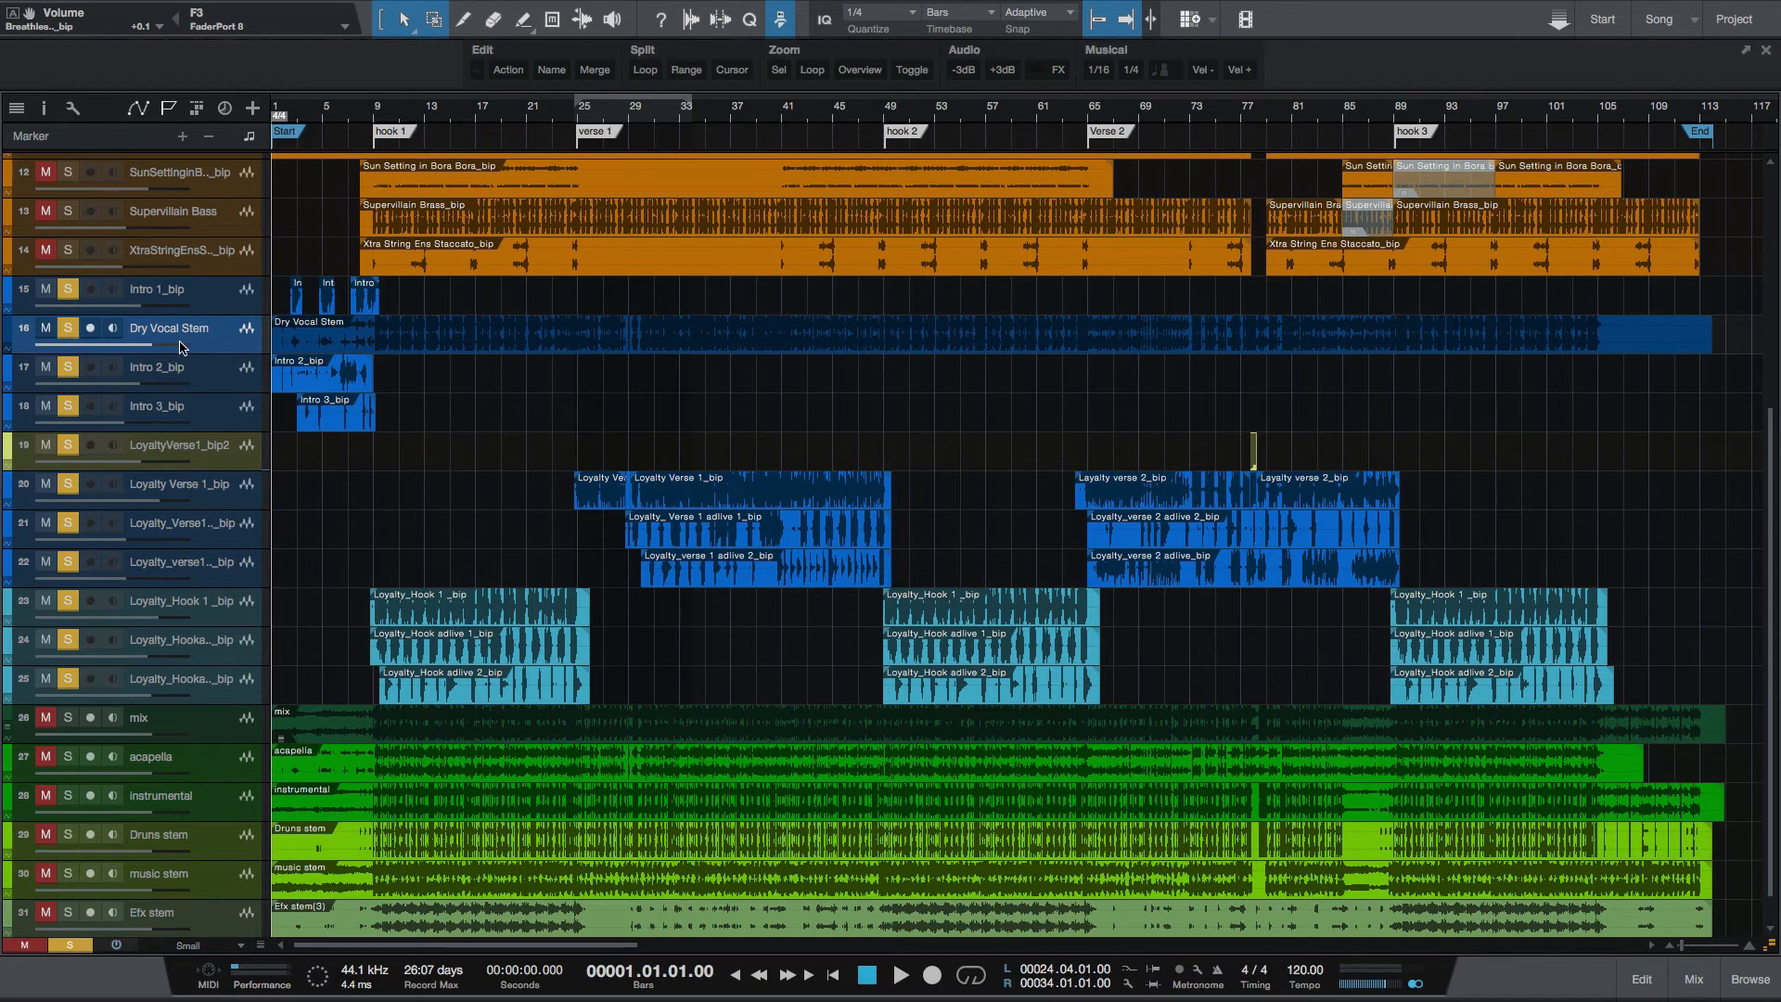
pyautogui.moveTo(226, 529)
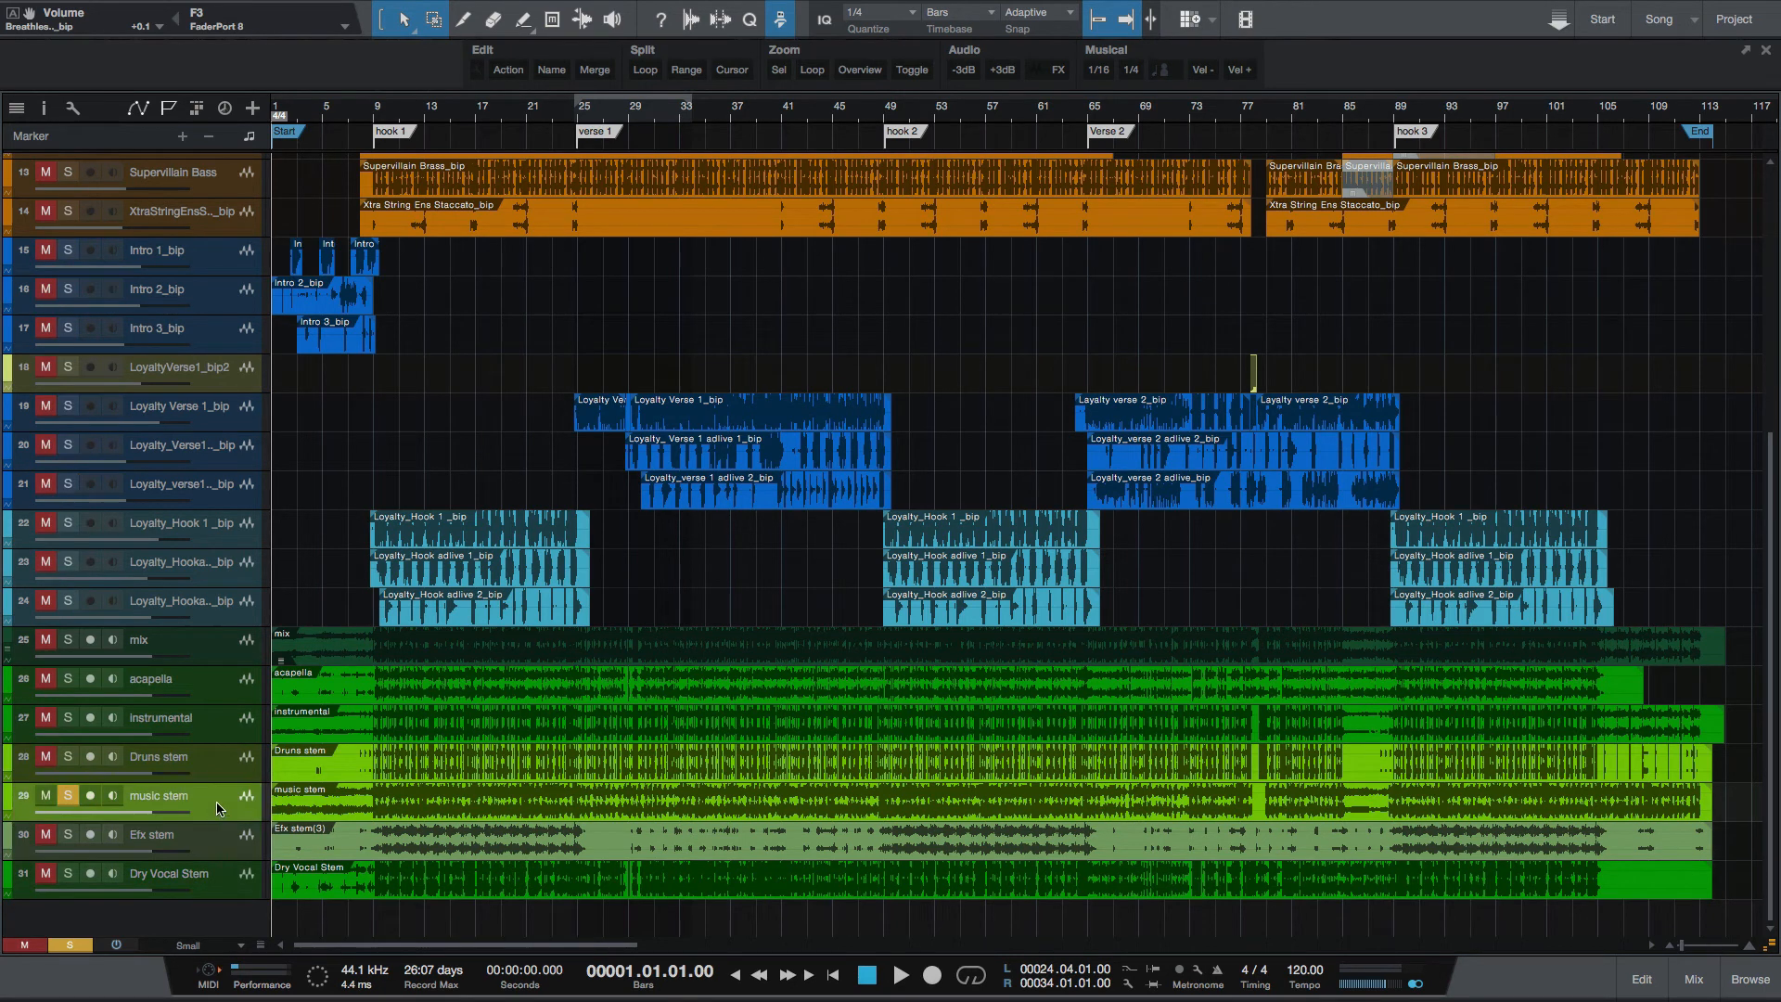
# Select the Drums stem track near the bottom of the track list.
pyautogui.click(66, 757)
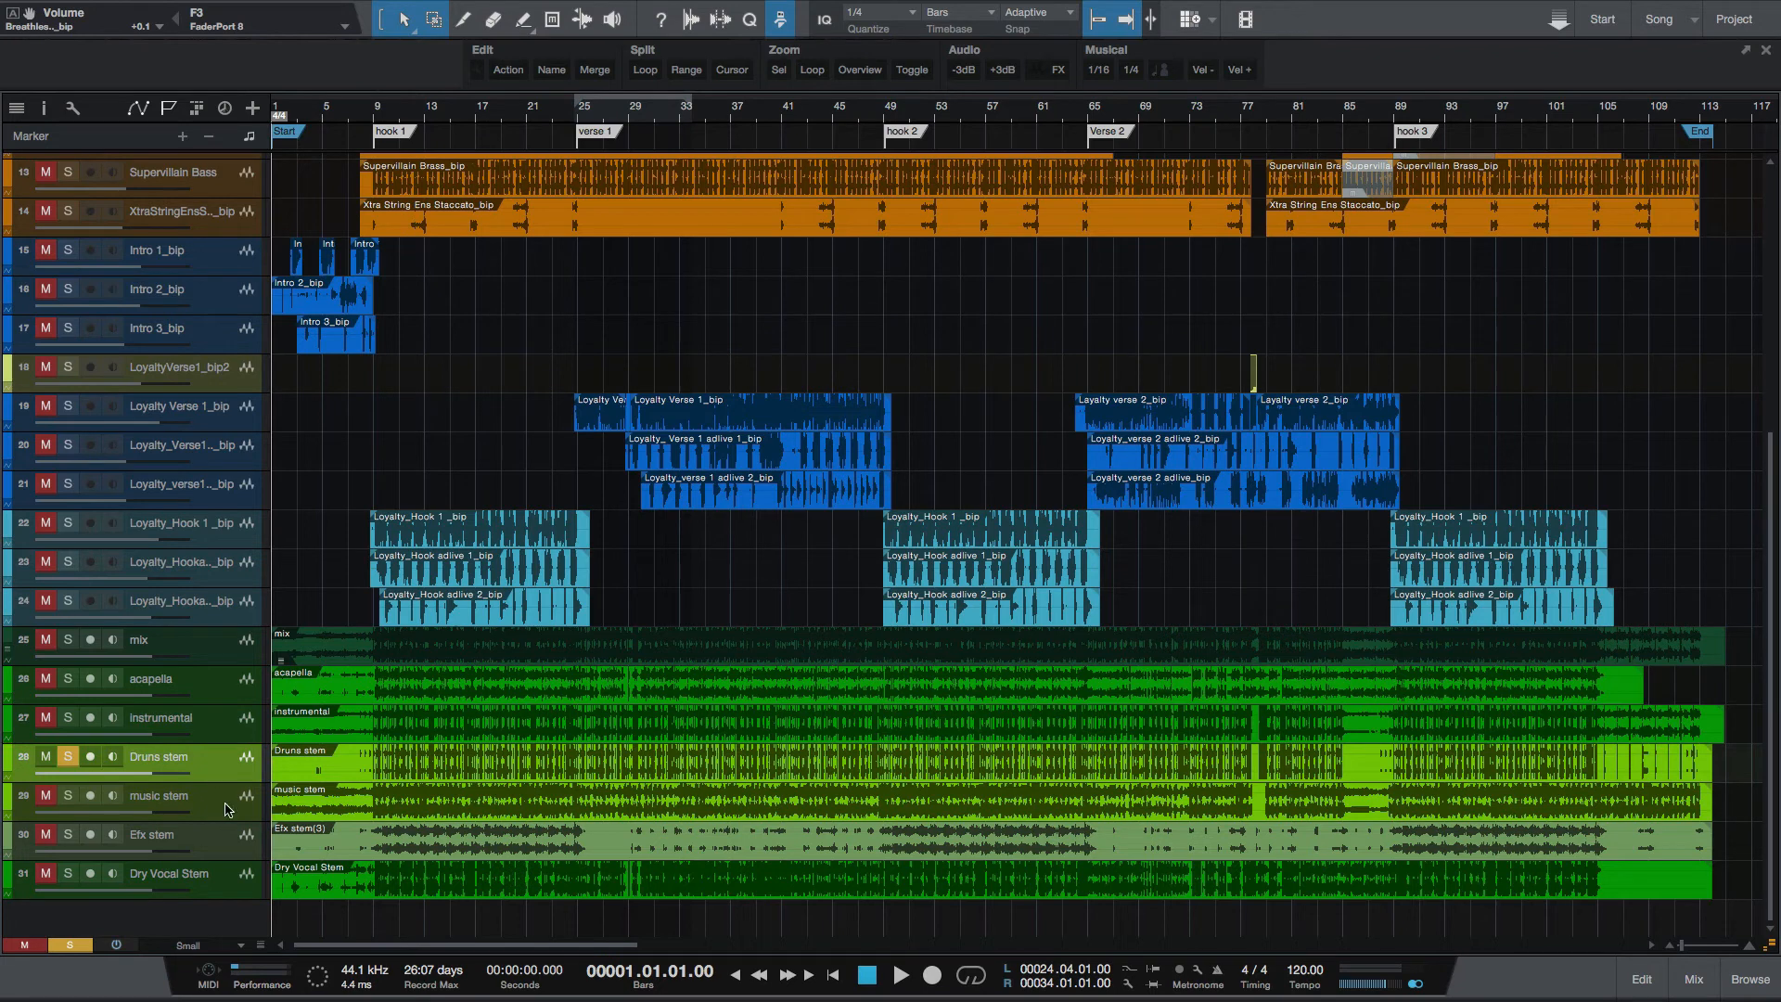